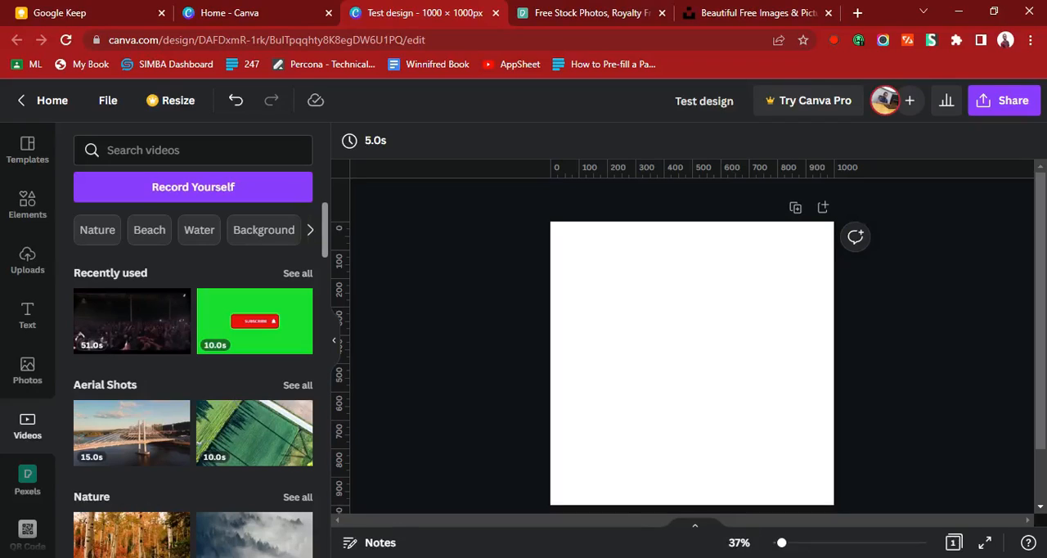
mouse_move(26, 203)
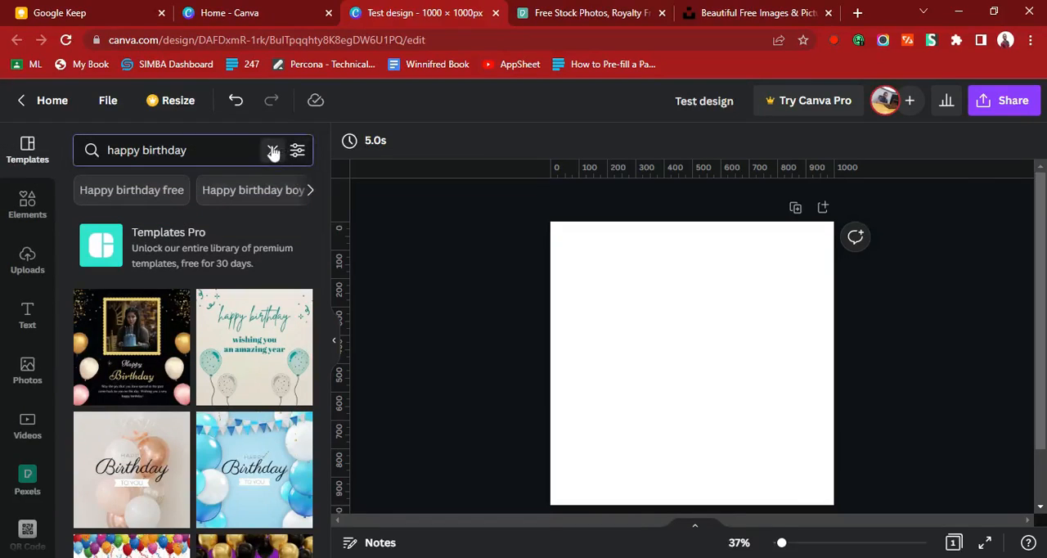
Replace the 'happy birthday' template search with a search for 'event'.
left_click(274, 151)
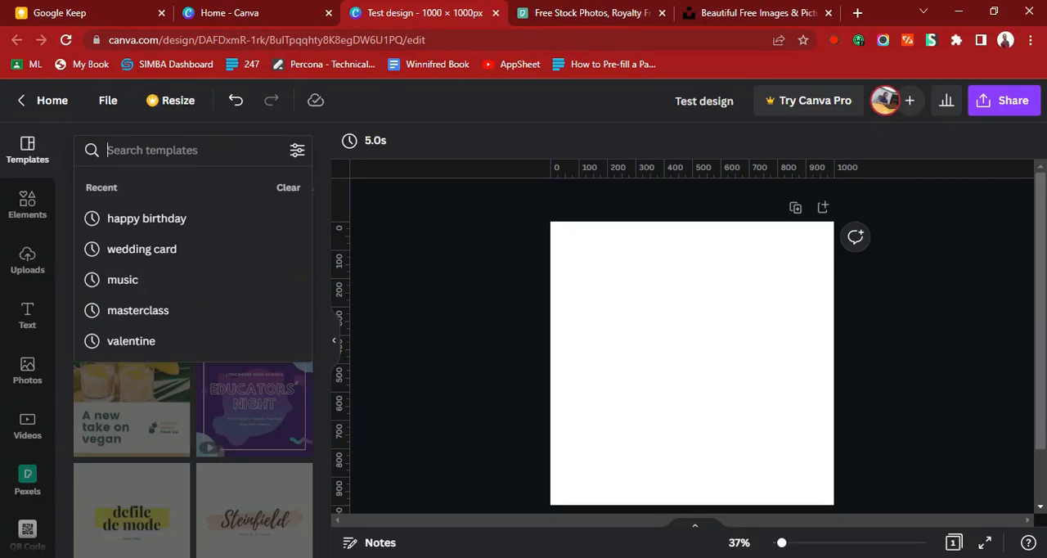
type("event")
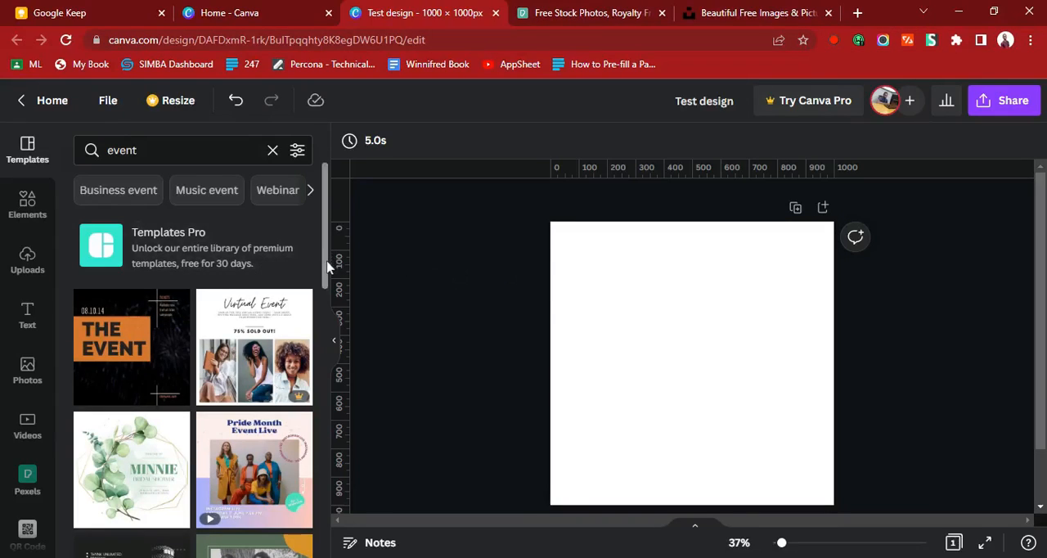
scroll("down", 3)
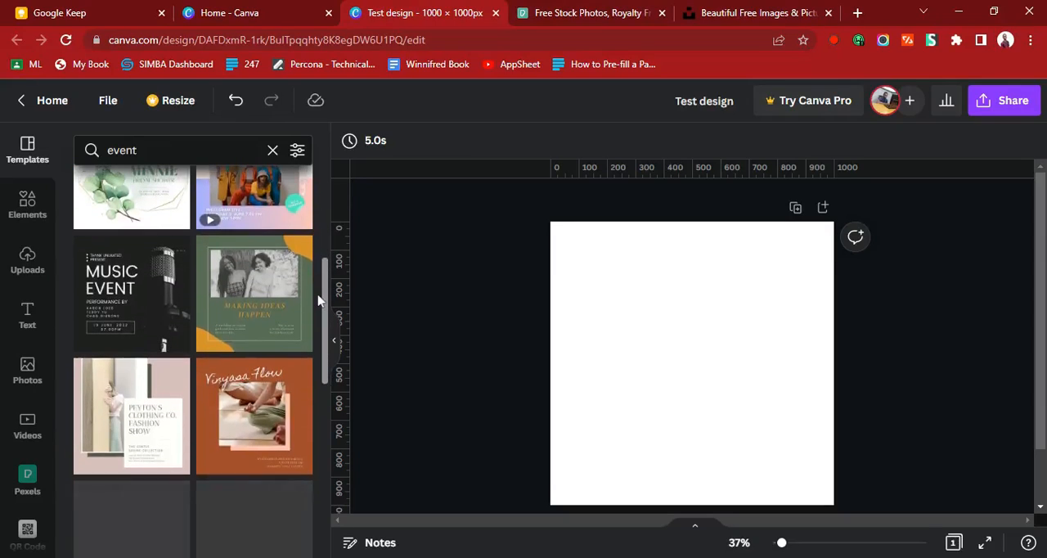
scroll("down", 3)
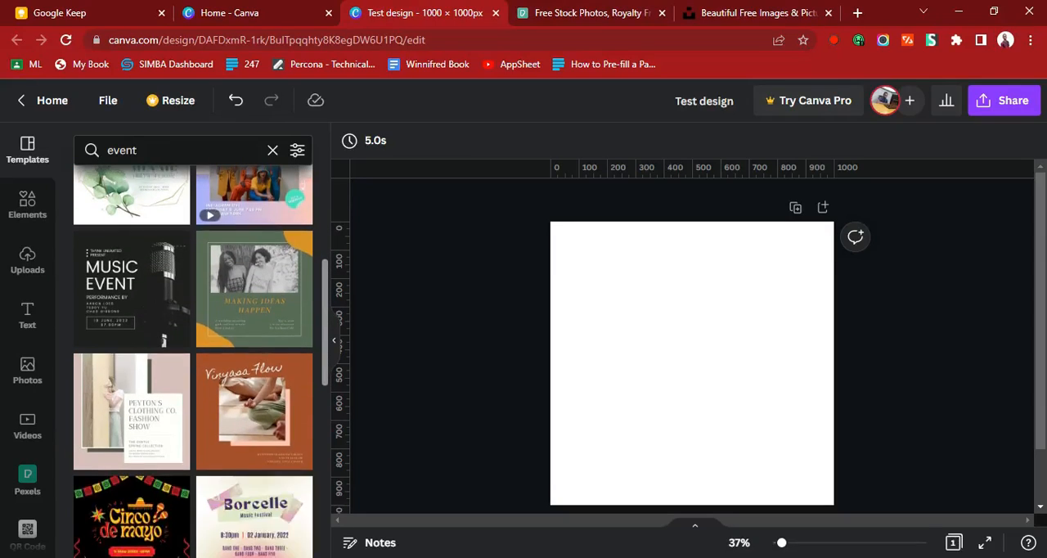
scroll("down", 3)
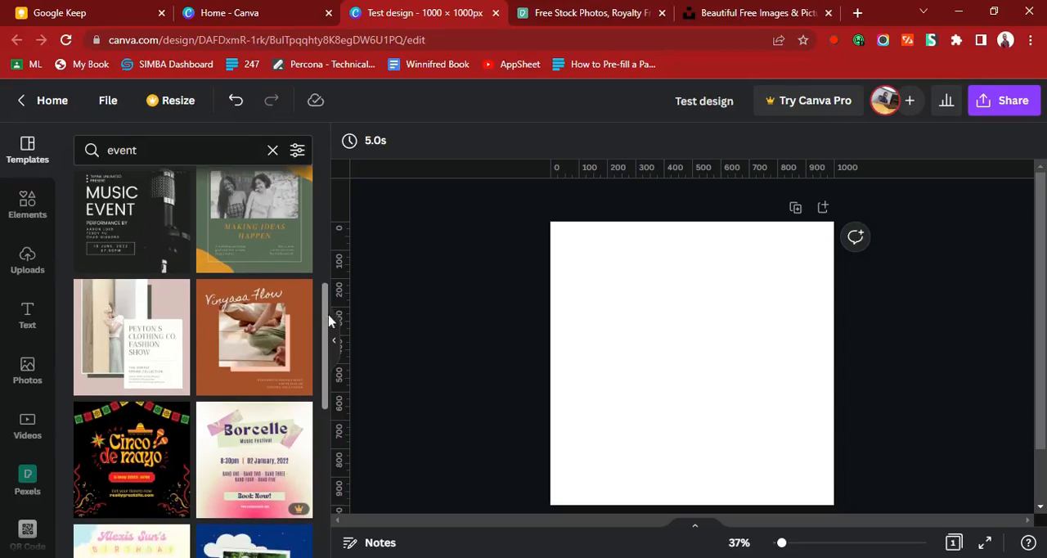
scroll("up", 3)
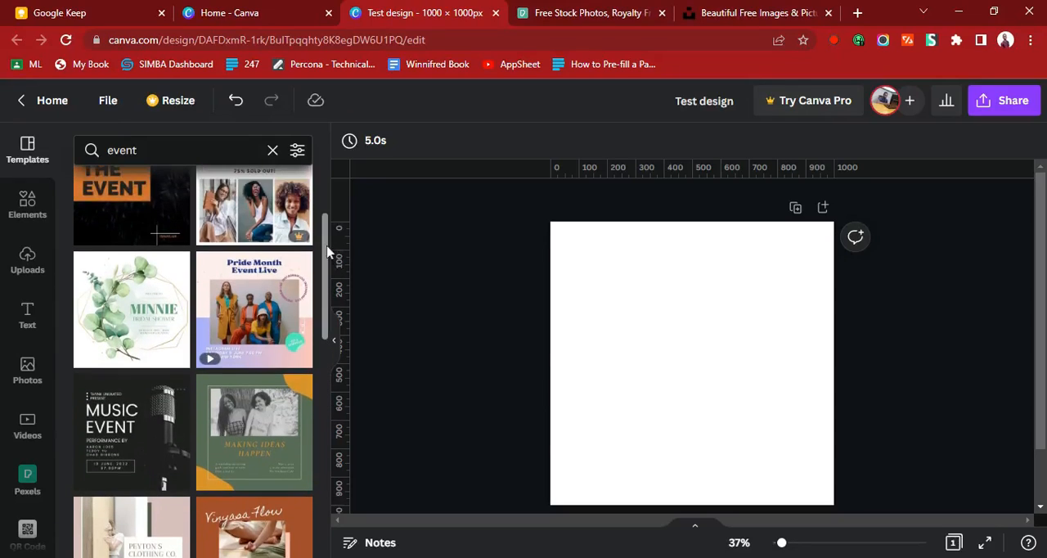
scroll("up", 3)
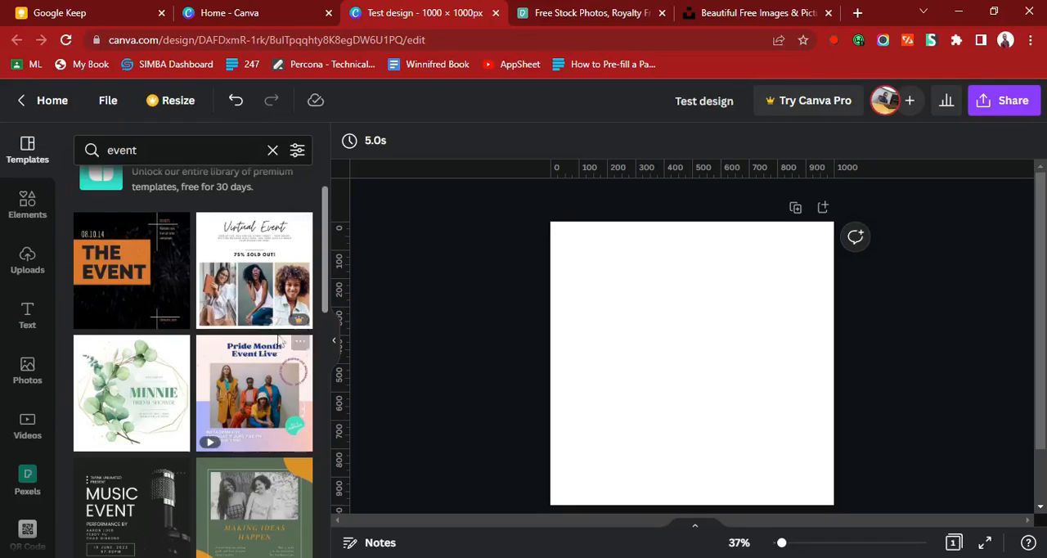
mouse_move(292, 350)
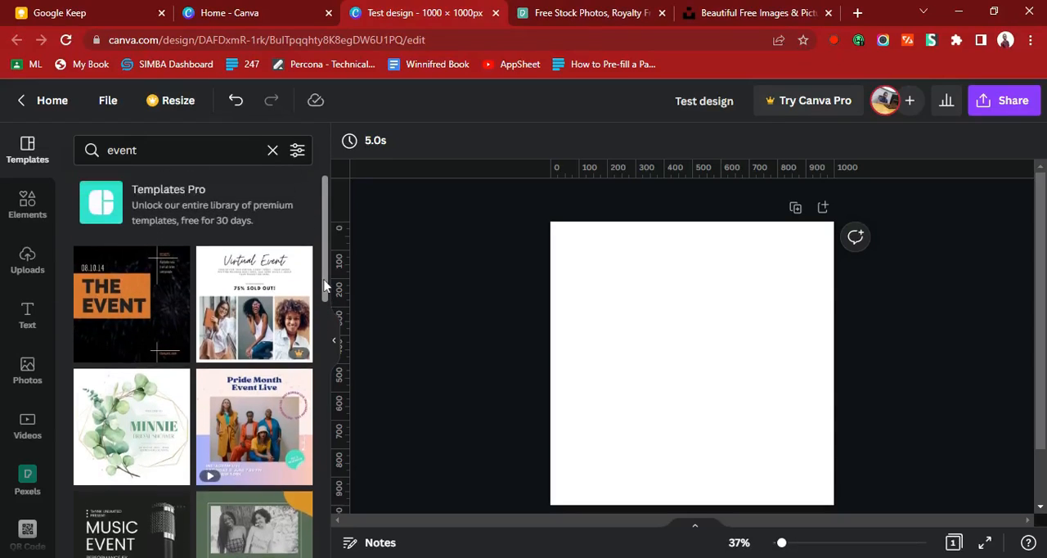
scroll("up", 3)
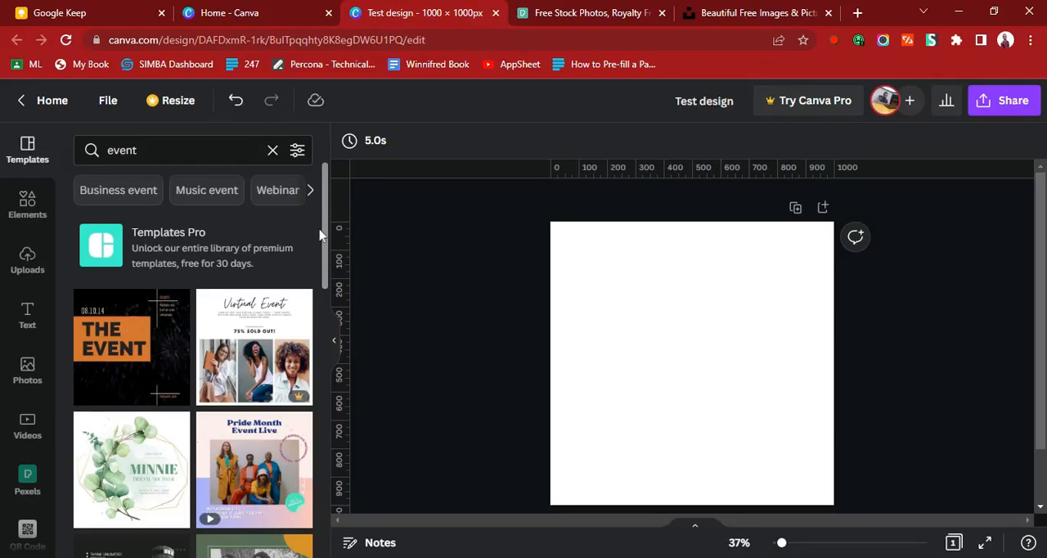
scroll("down", 3)
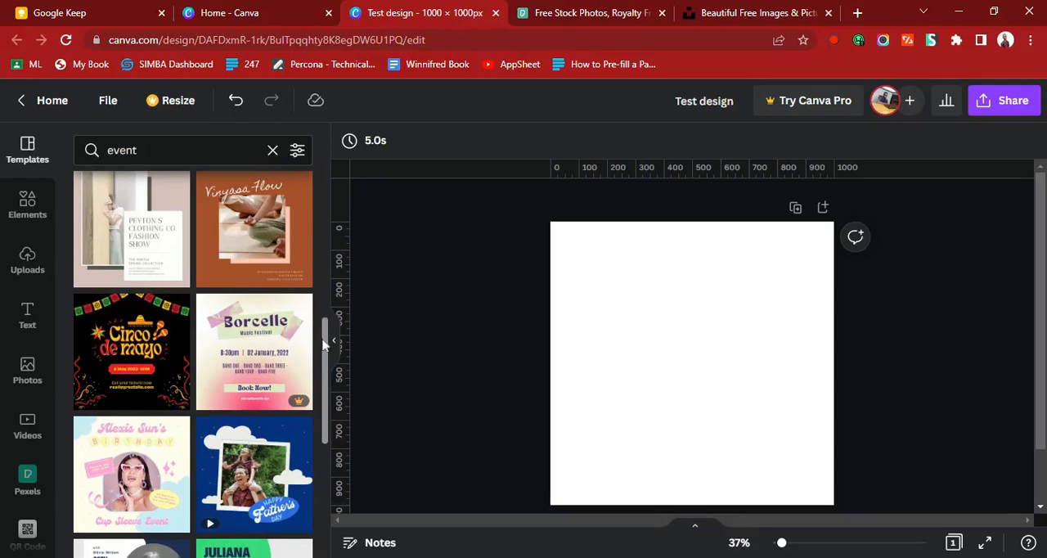
scroll("down", 3)
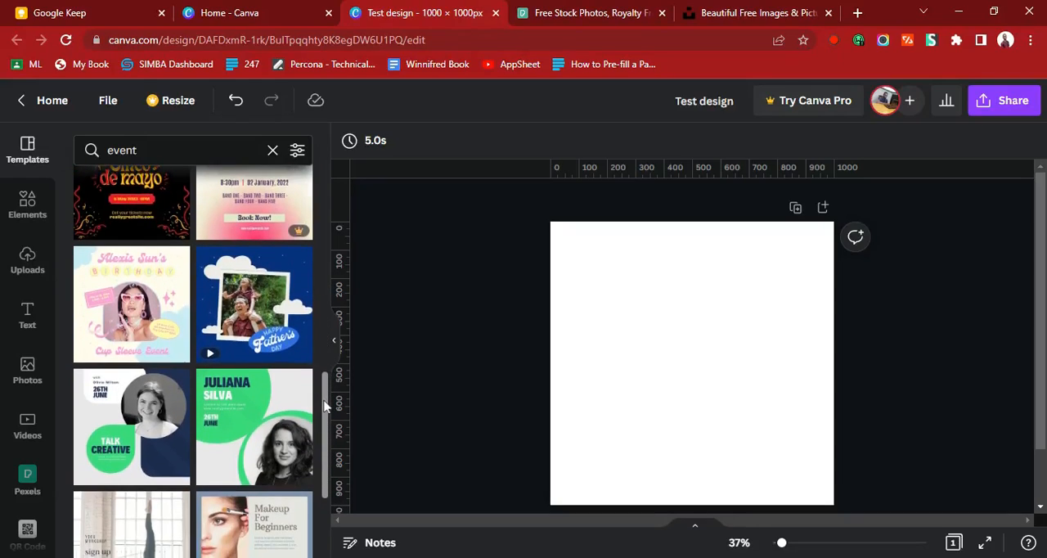
mouse_move(254, 305)
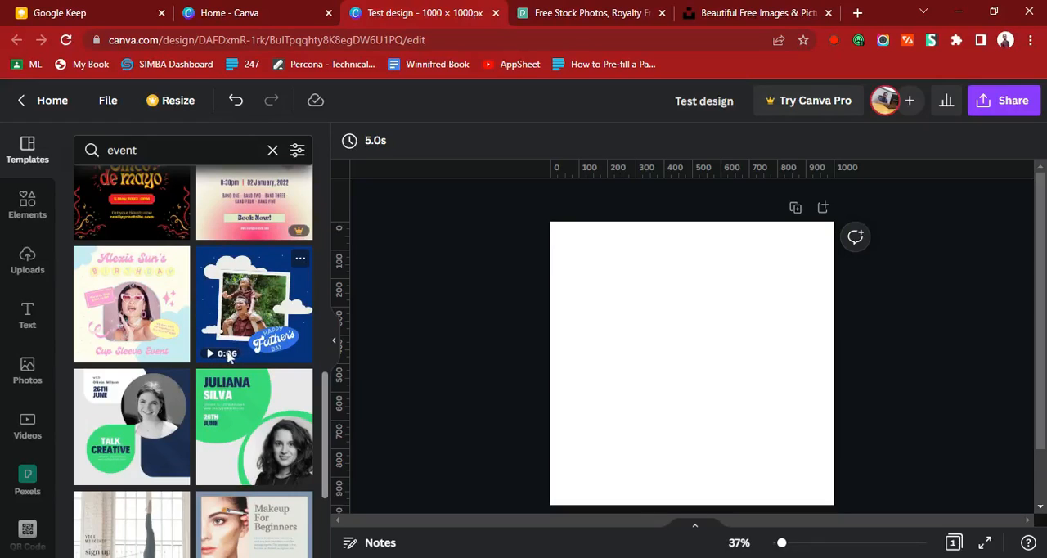
mouse_move(321, 399)
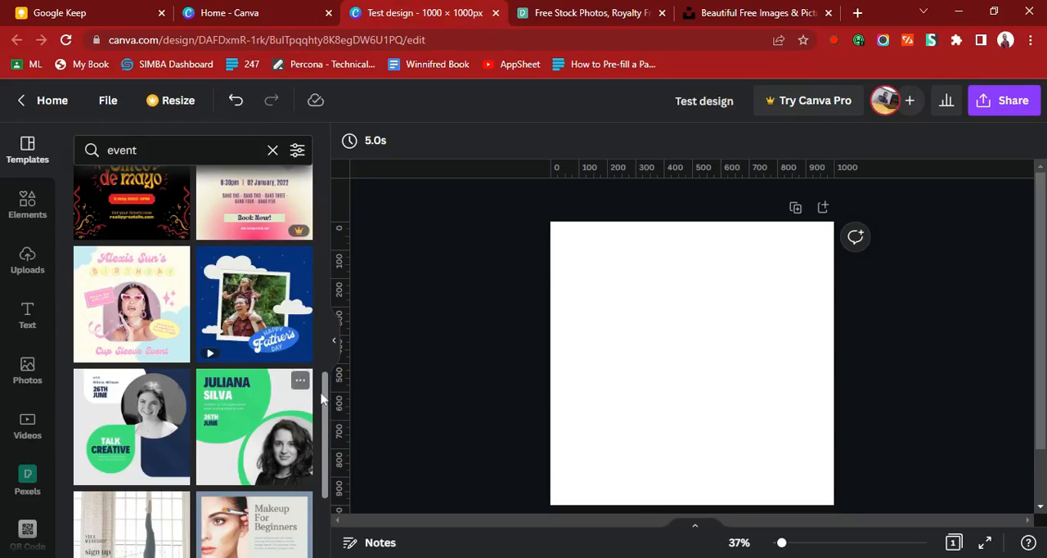
scroll("down", 3)
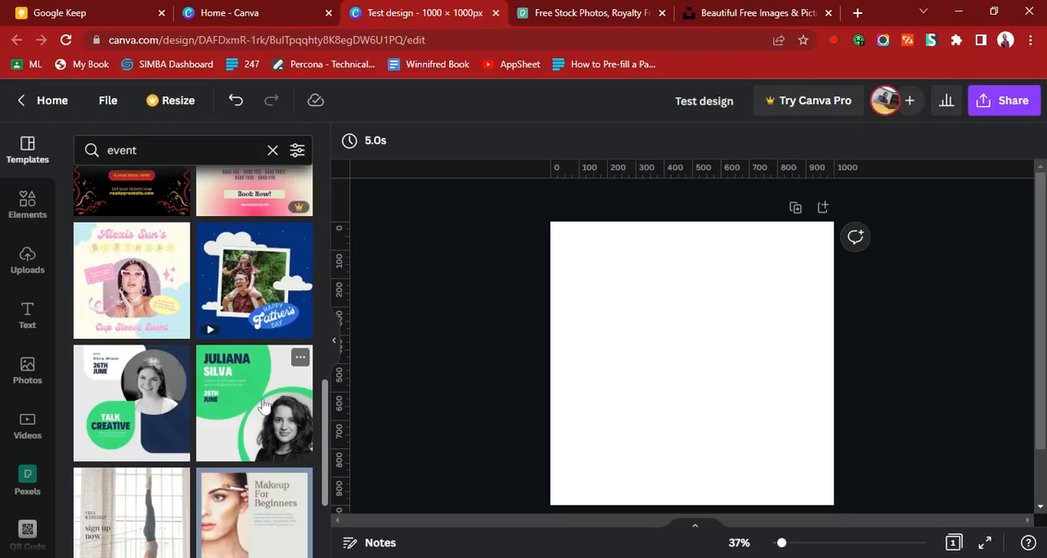
Apply the JULIANA SILVA event template with green circles and portrait photo to the page.
left_click(255, 402)
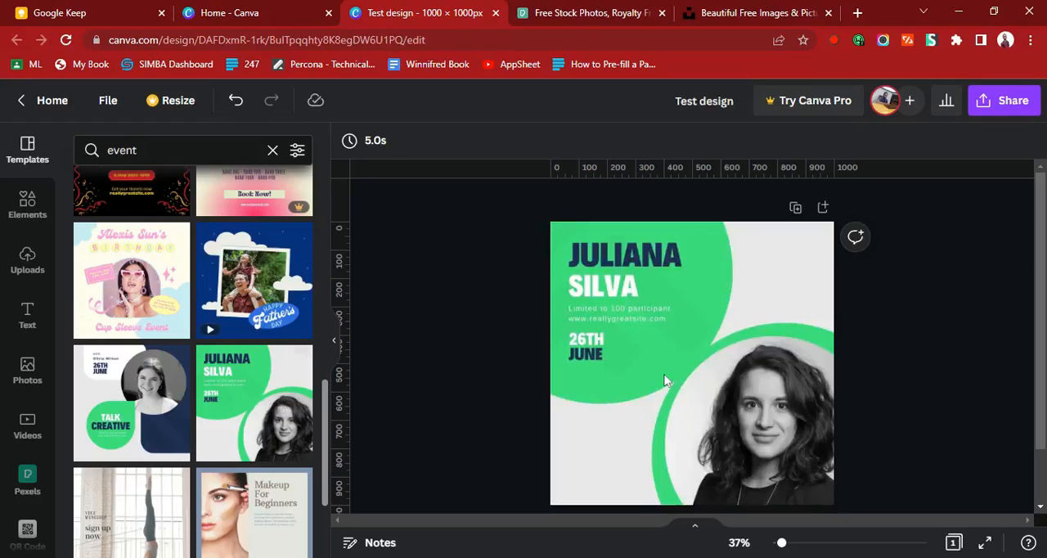
mouse_move(864, 357)
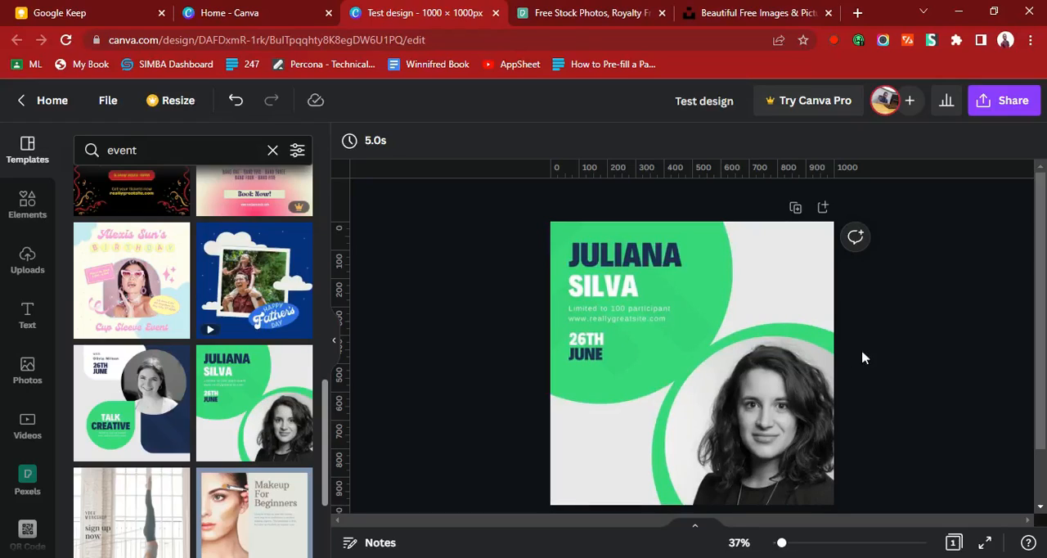
left_click(625, 270)
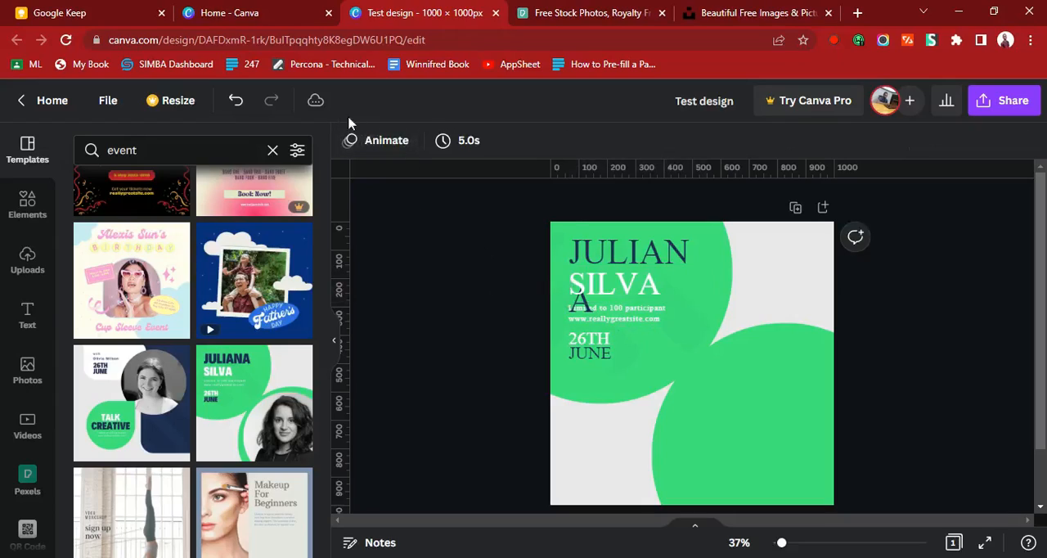
mouse_move(309, 118)
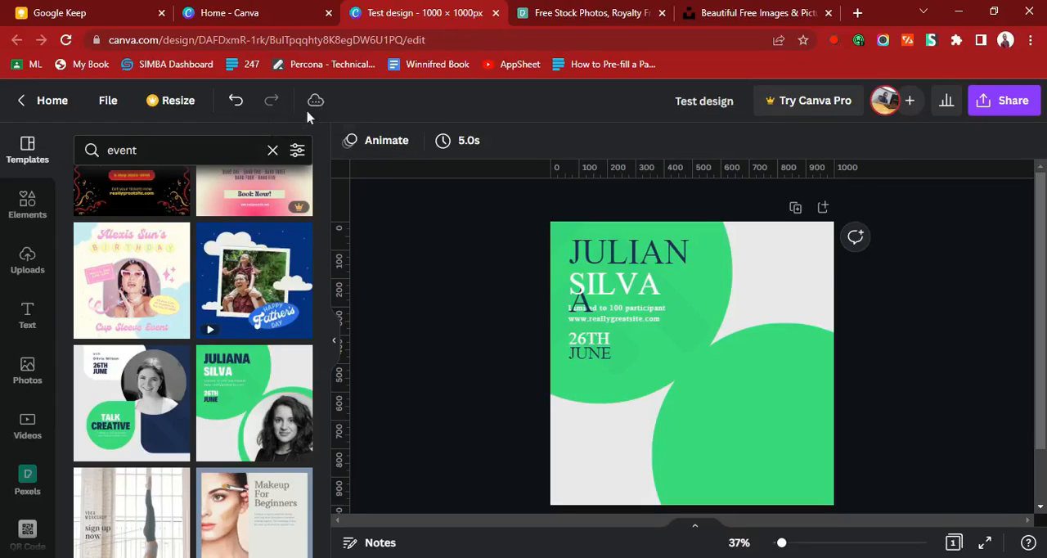
mouse_move(315, 100)
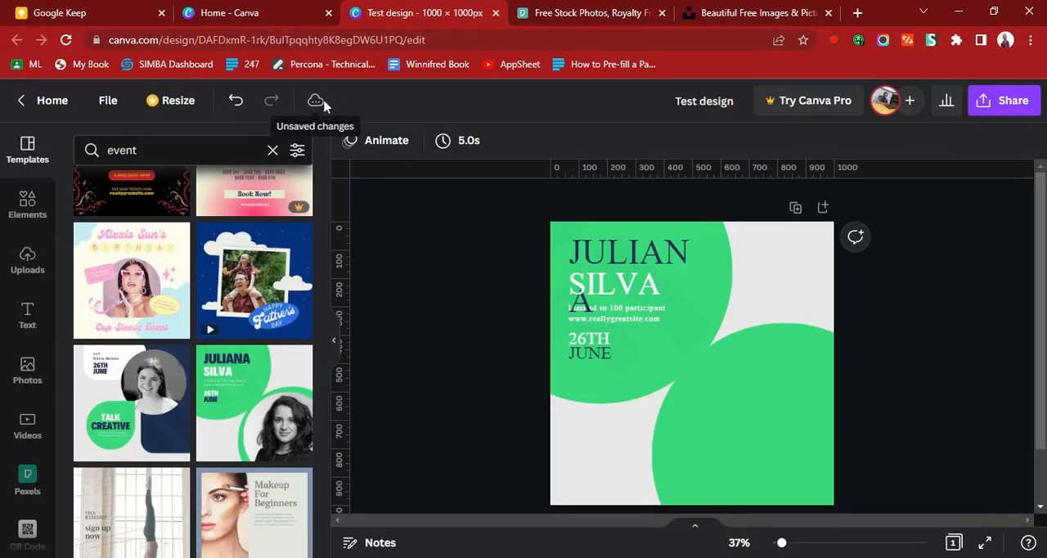
mouse_move(848, 49)
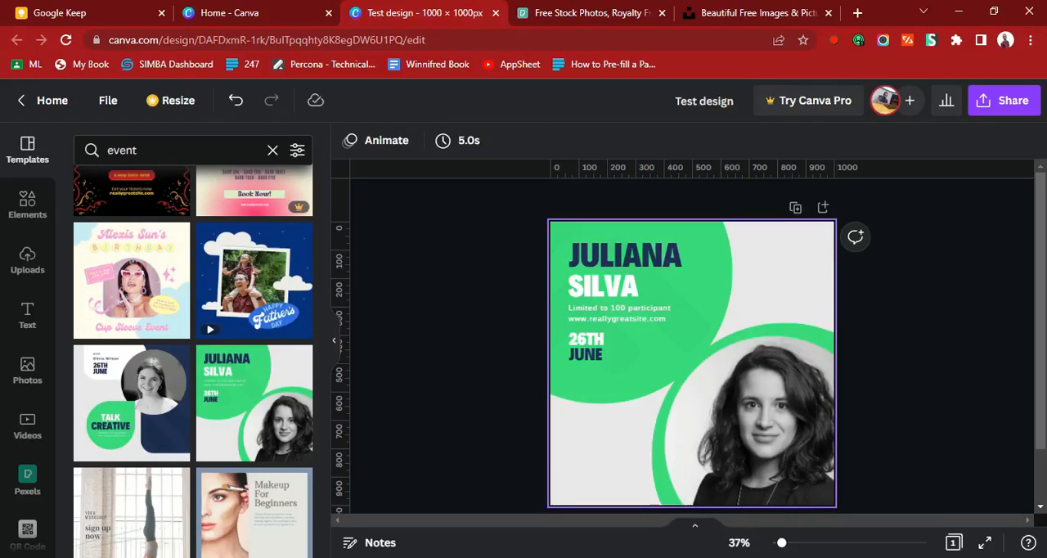
left_click(604, 285)
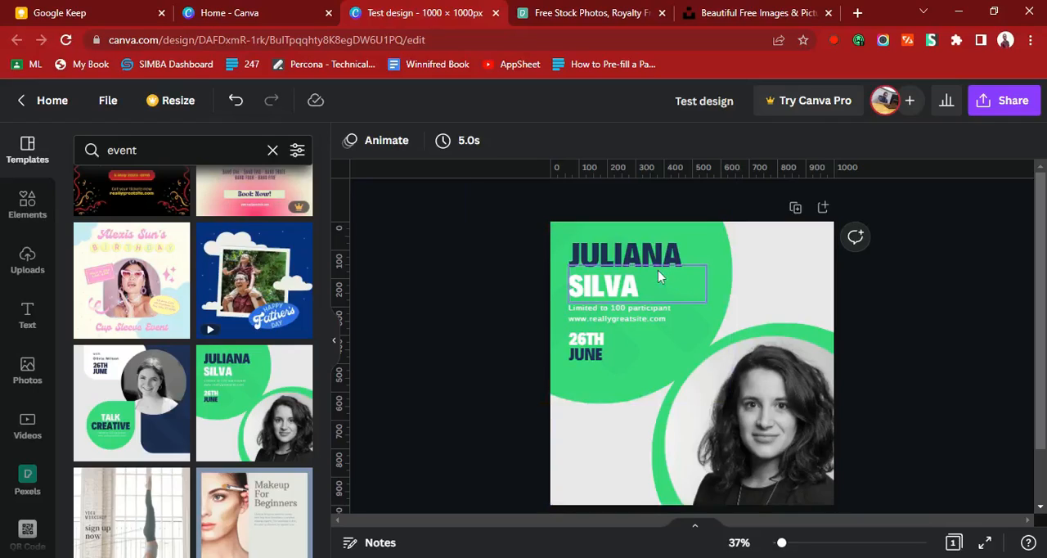
left_click(641, 435)
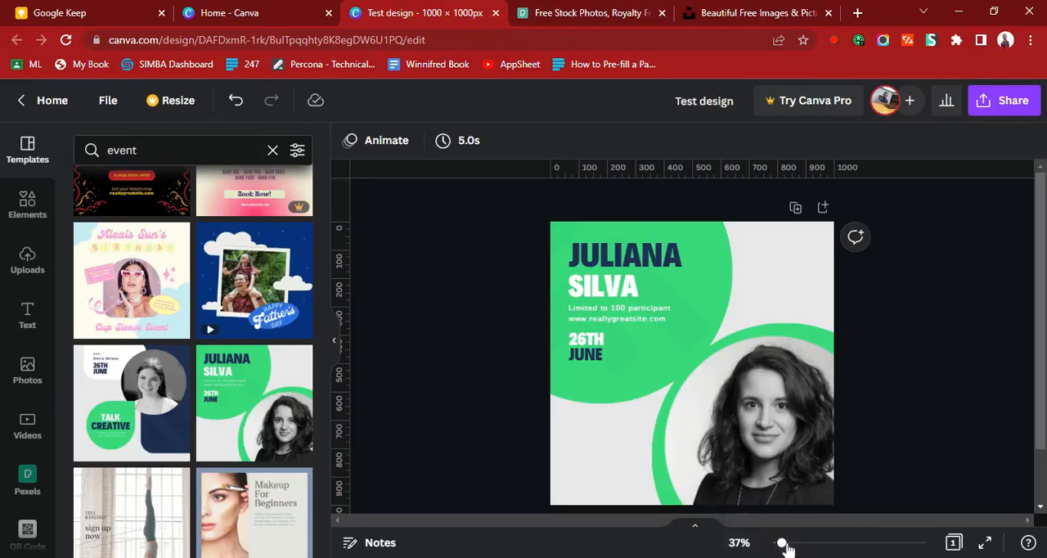
Replace the SILVA name line with OMONFUE, then remove that line entirely.
left_click_drag(782, 543, 794, 543)
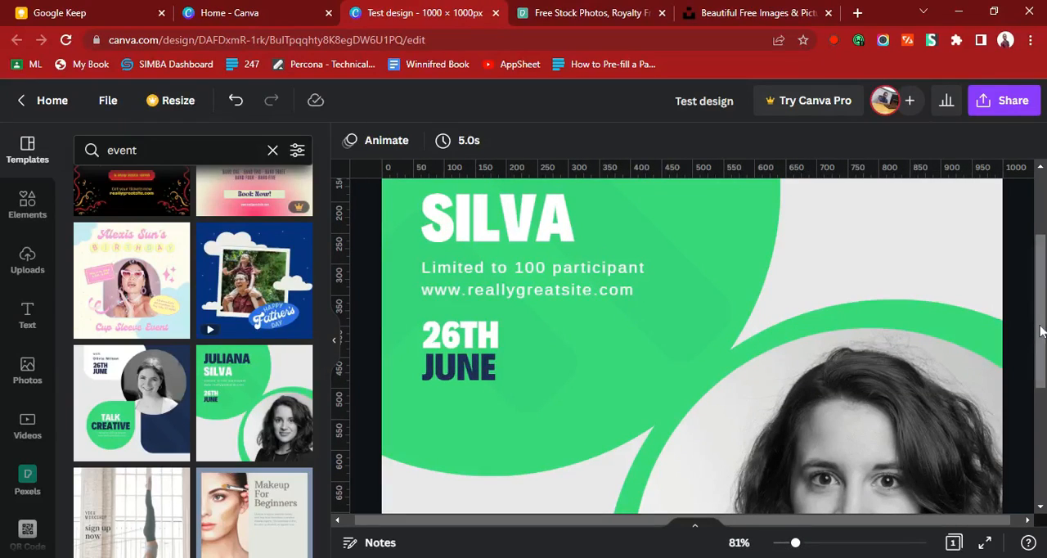
scroll("up", 3)
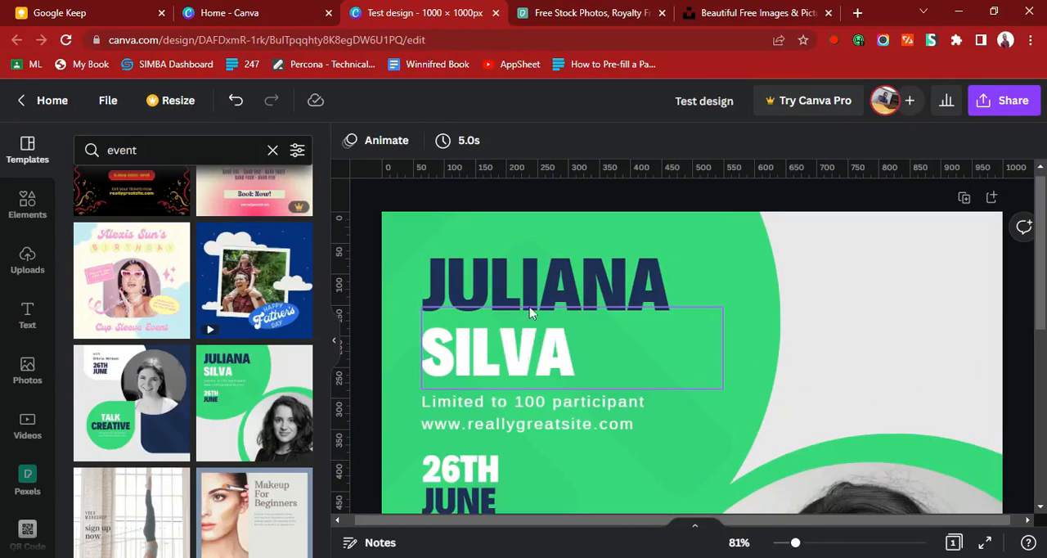
left_click(548, 282)
type("HONEST")
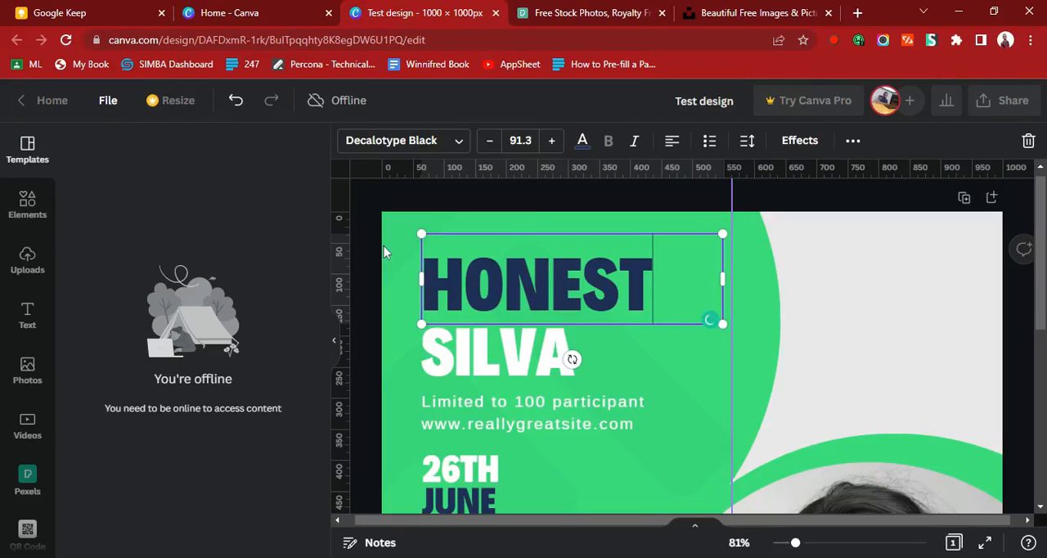
left_click(448, 379)
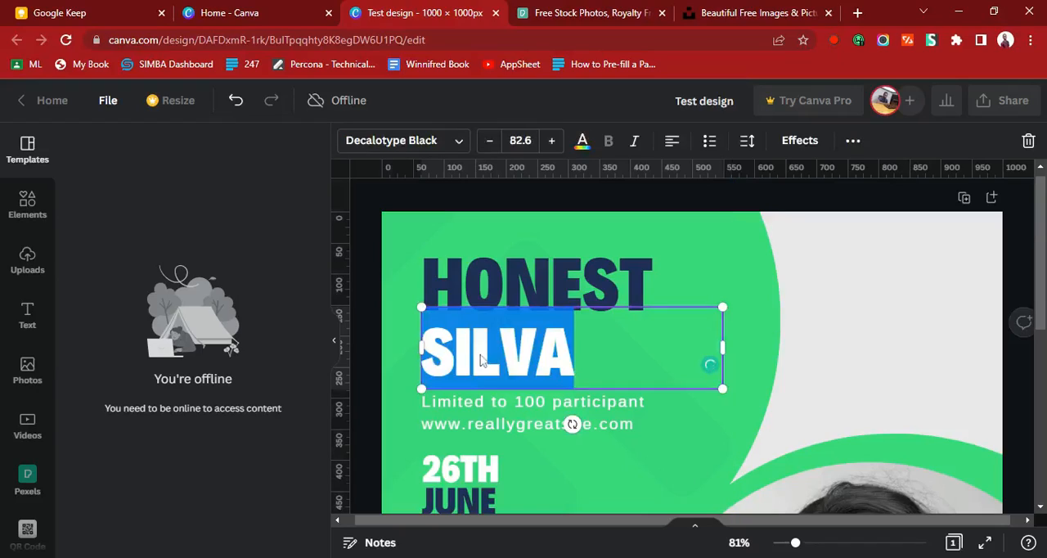
type("OMONFUE")
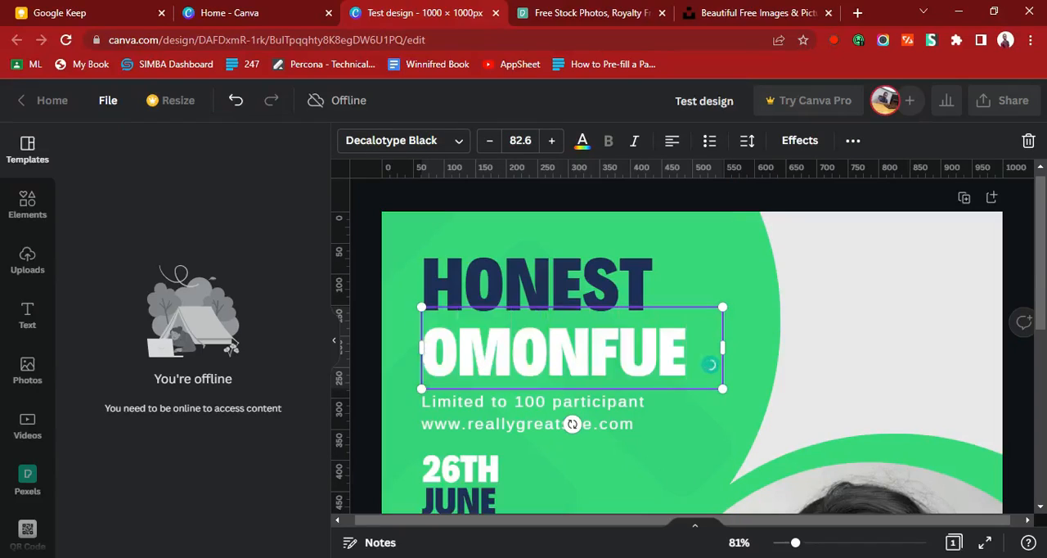
key("Backspace")
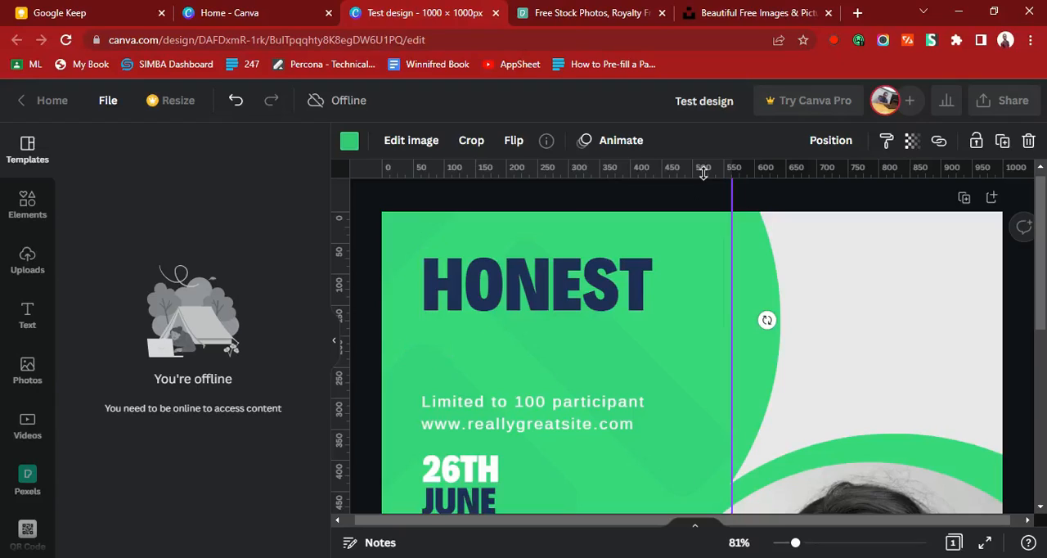
Show event templates again and begin retyping the headline as 'HT'.
left_click(26, 151)
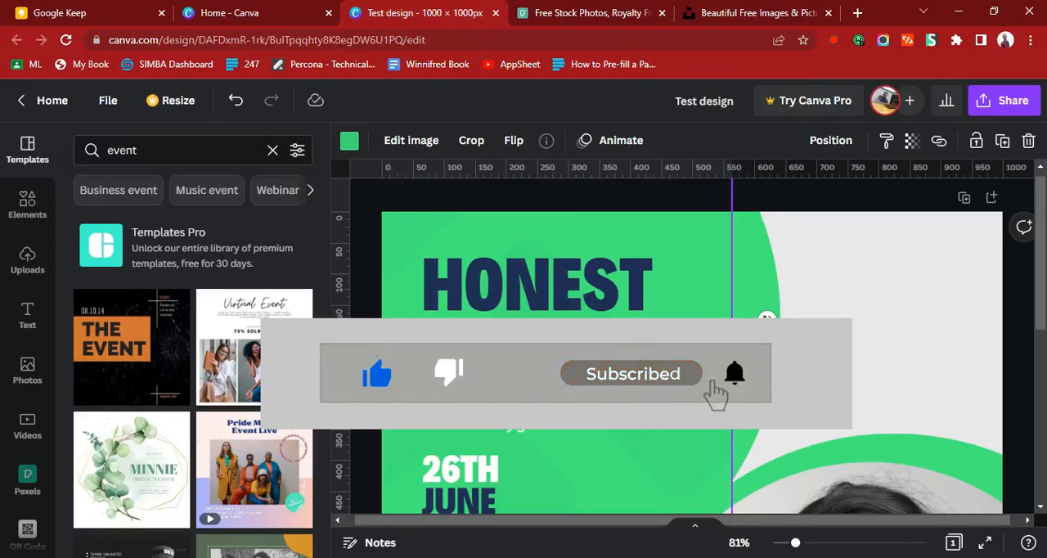
left_click(538, 282)
type("HT")
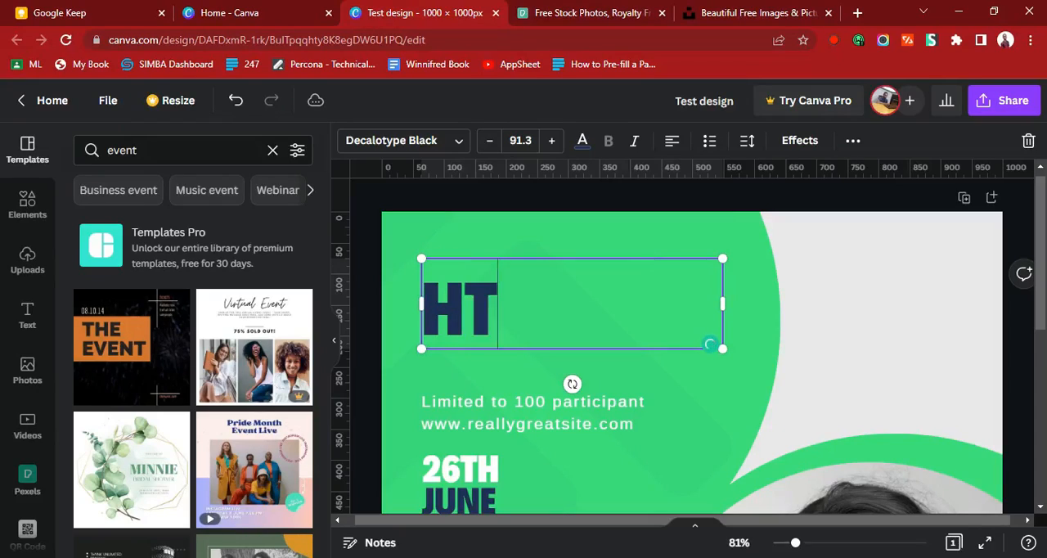
Finish the headline as 'HTM DAY' and select the large green background shape.
type("M")
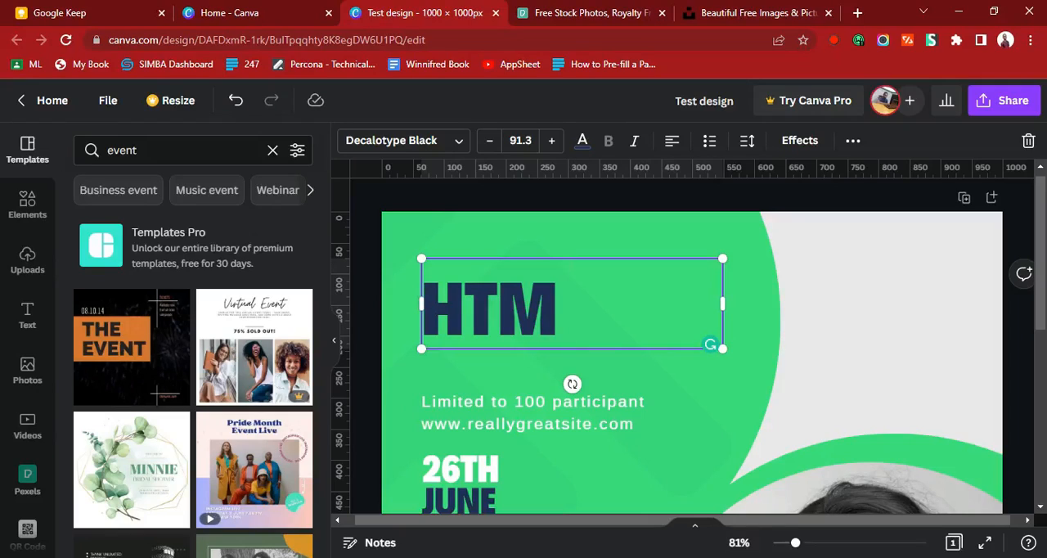
type("DAY")
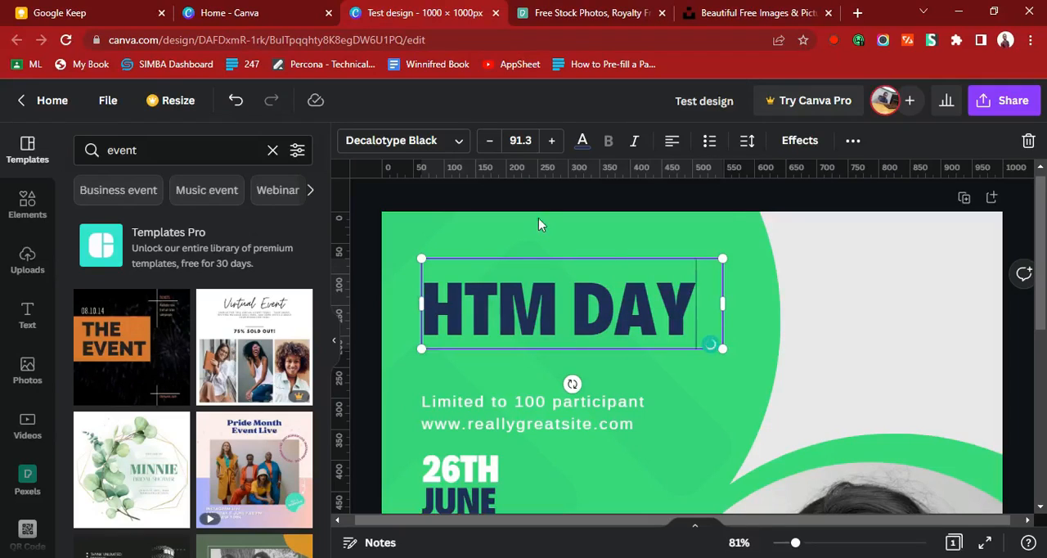
left_click(808, 211)
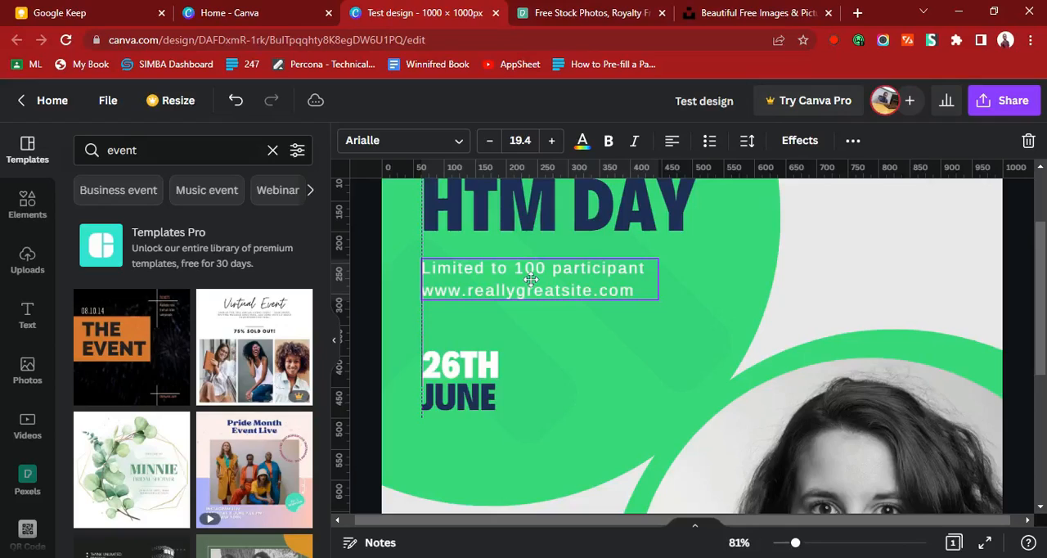
left_click(458, 385)
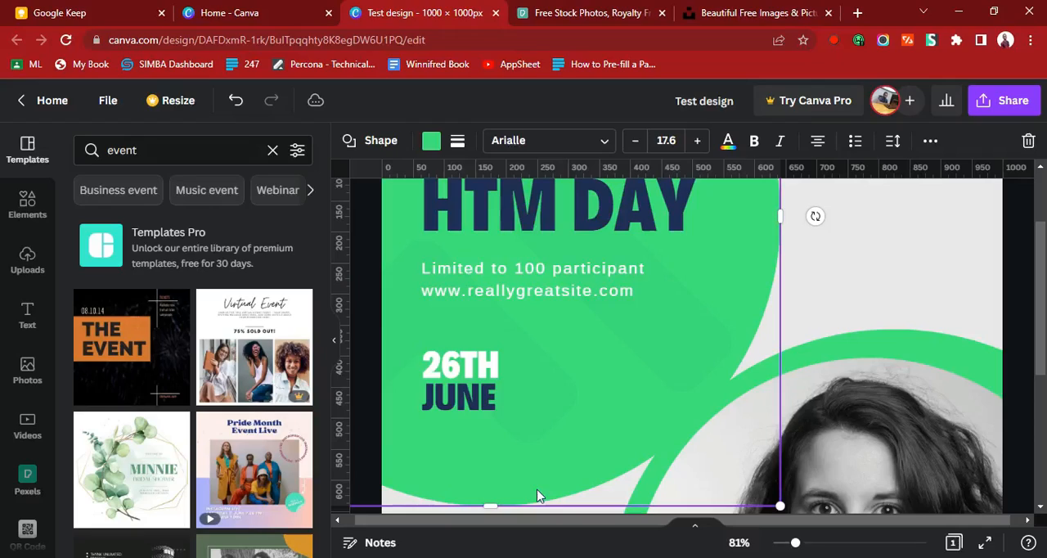
Recolour the large green shape to dark maroon #320012.
left_click(432, 141)
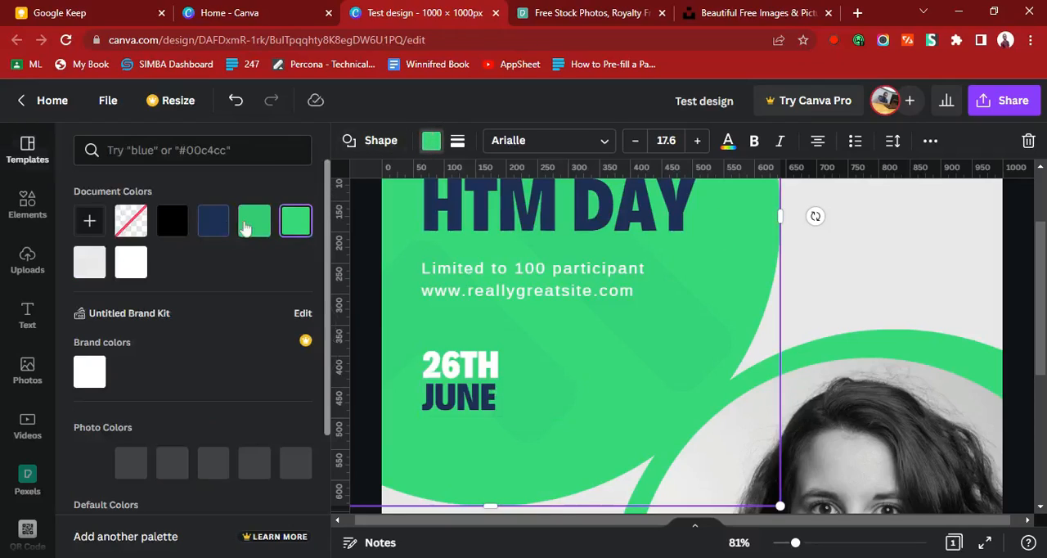
left_click(193, 151)
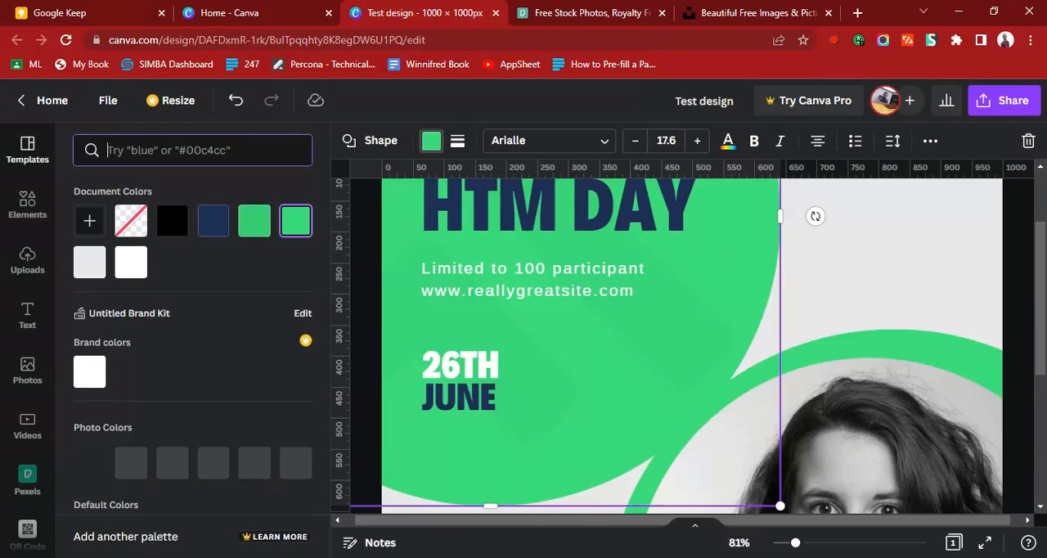
type("#")
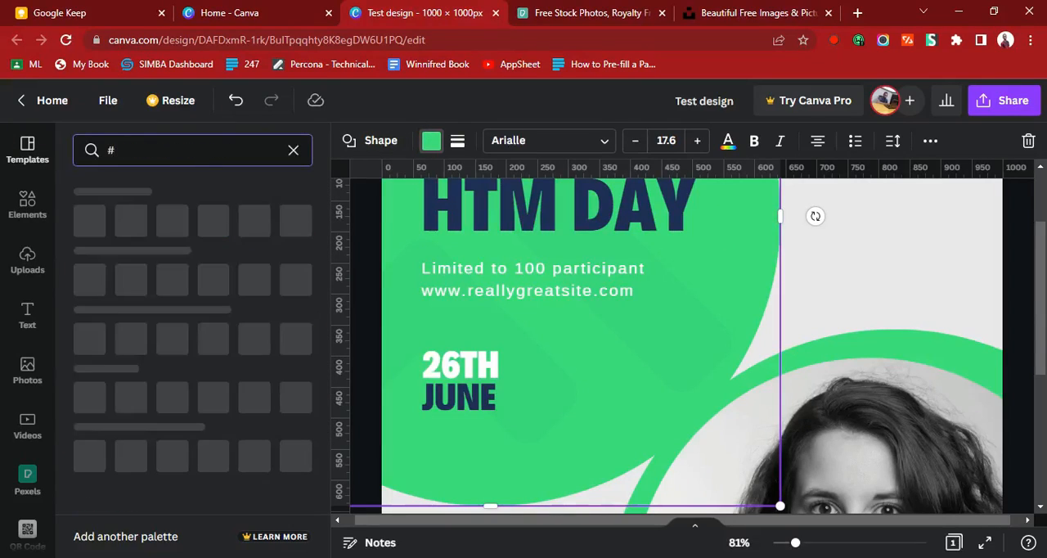
type("320012")
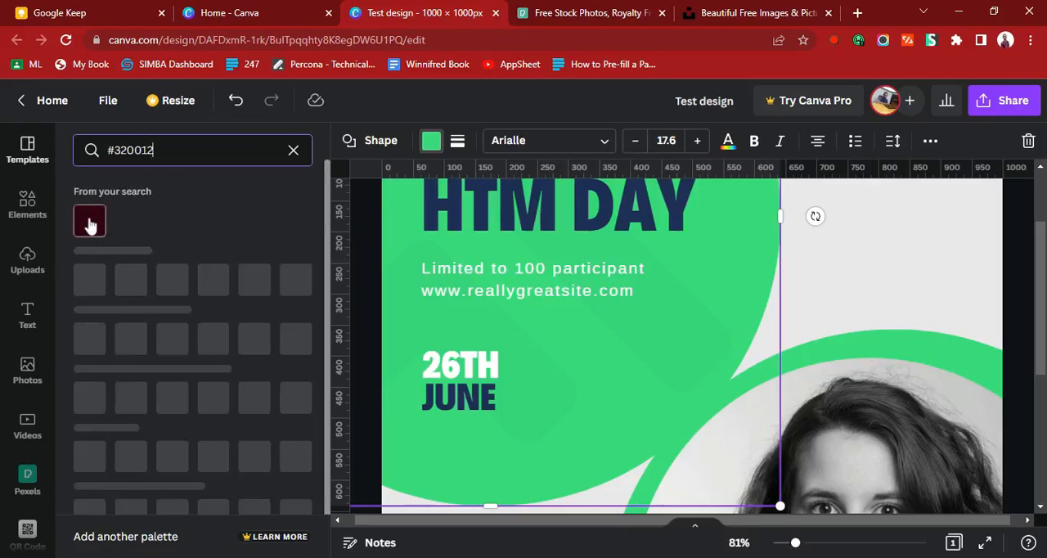
left_click(88, 219)
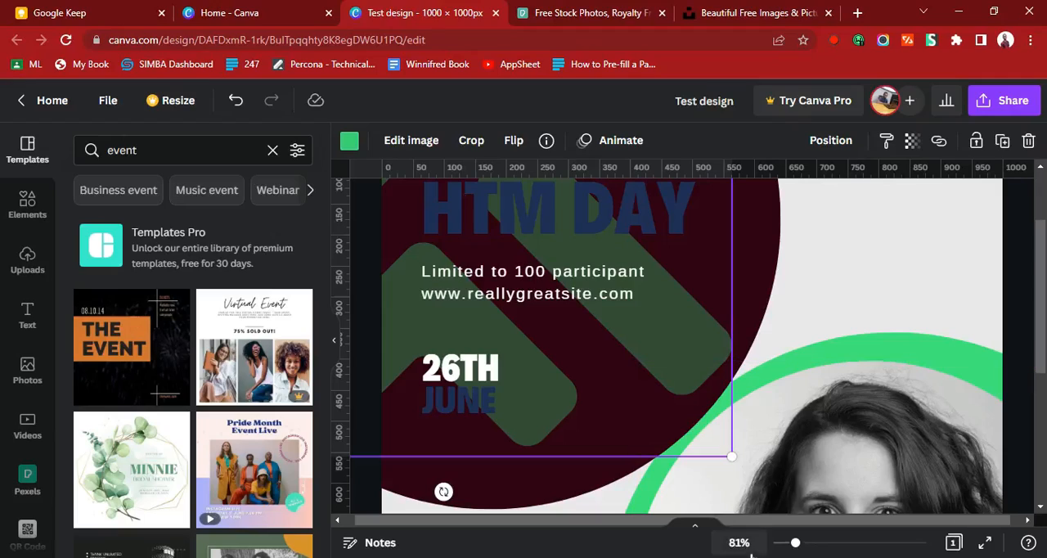
Recolour the green ring behind the photo to the same dark maroon.
left_click_drag(798, 543, 784, 543)
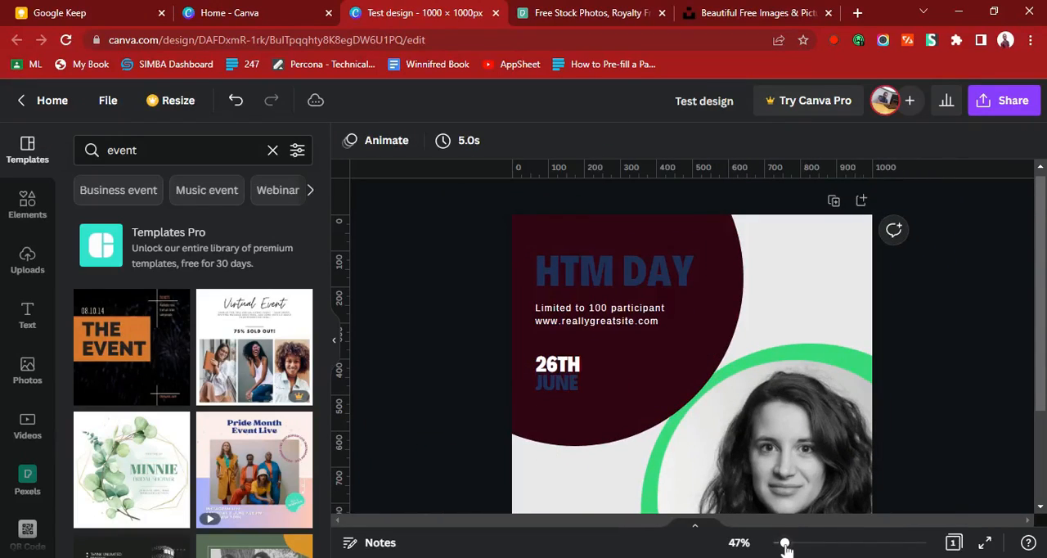
mouse_move(1013, 346)
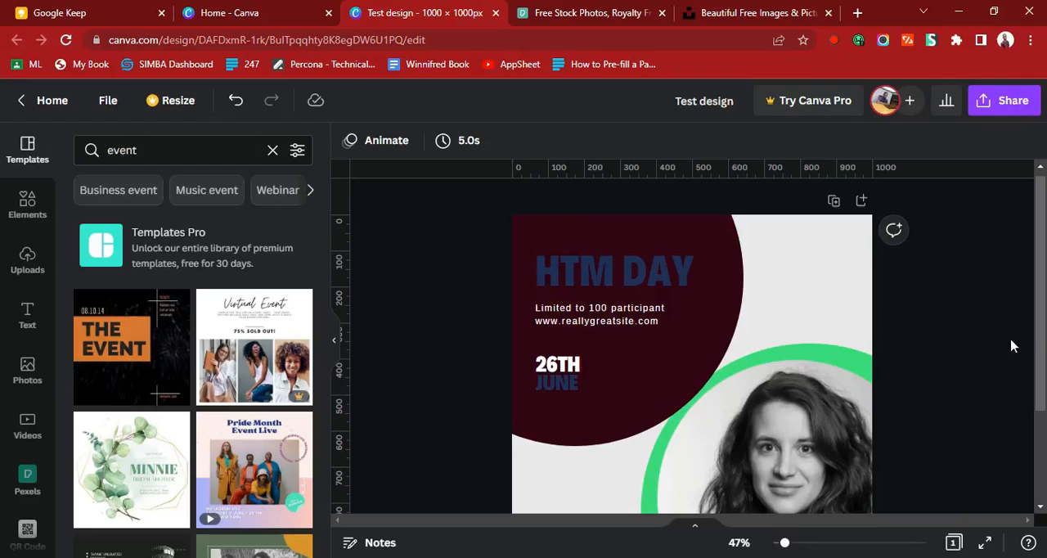
scroll("down", 3)
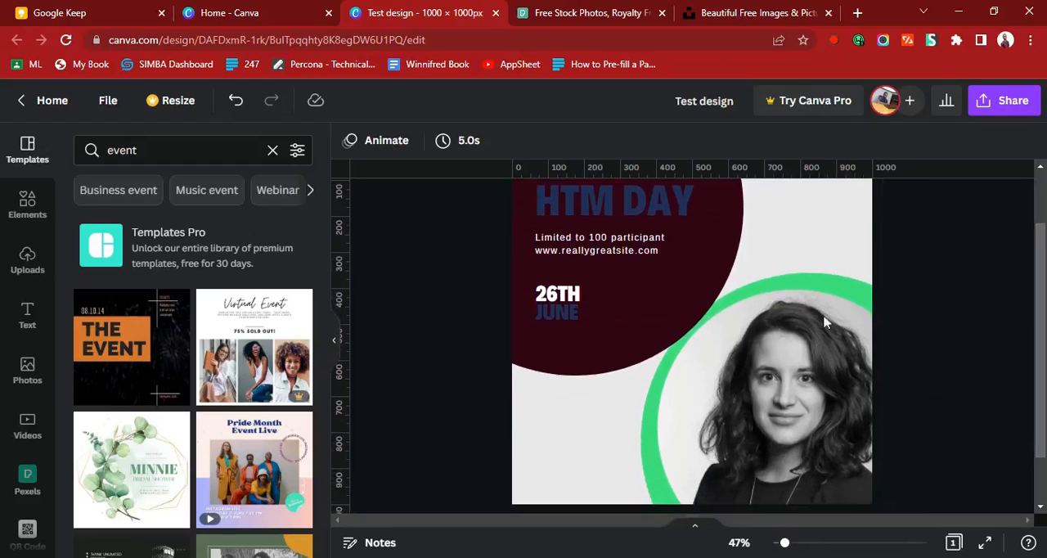
left_click(825, 322)
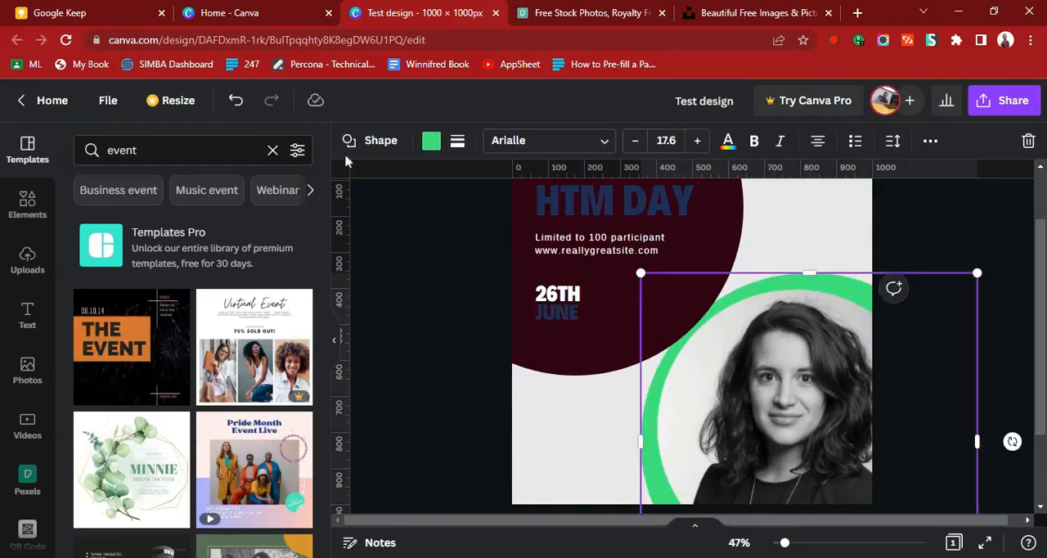
left_click(432, 141)
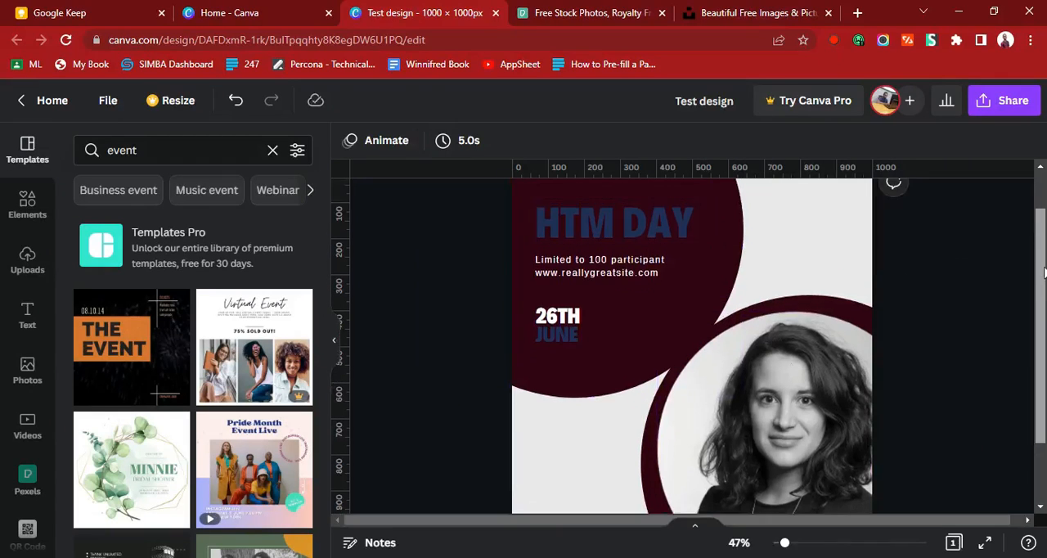
left_click(614, 252)
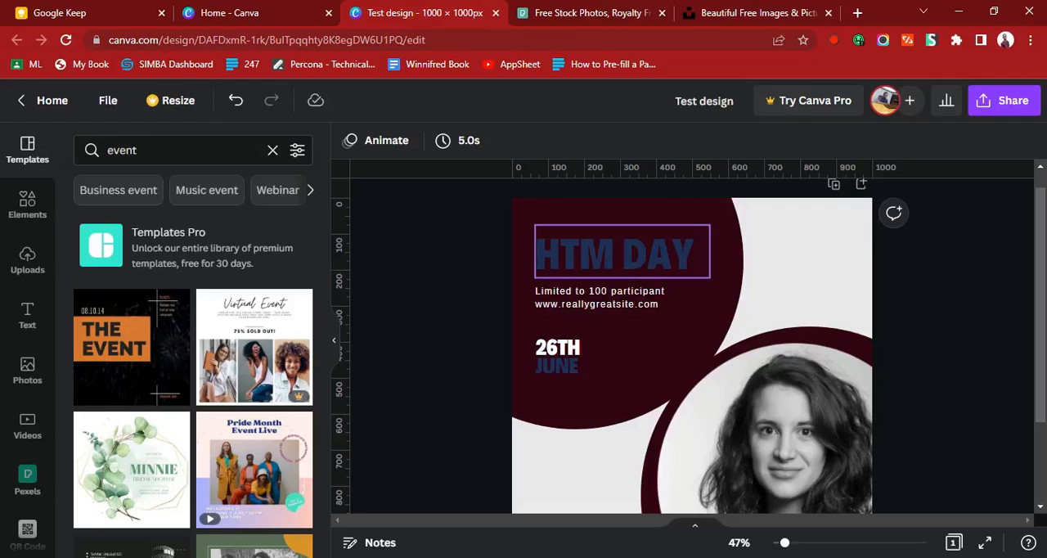
Set the HTM DAY headline text colour to bright blue #0094FF via the custom picker.
left_click(622, 252)
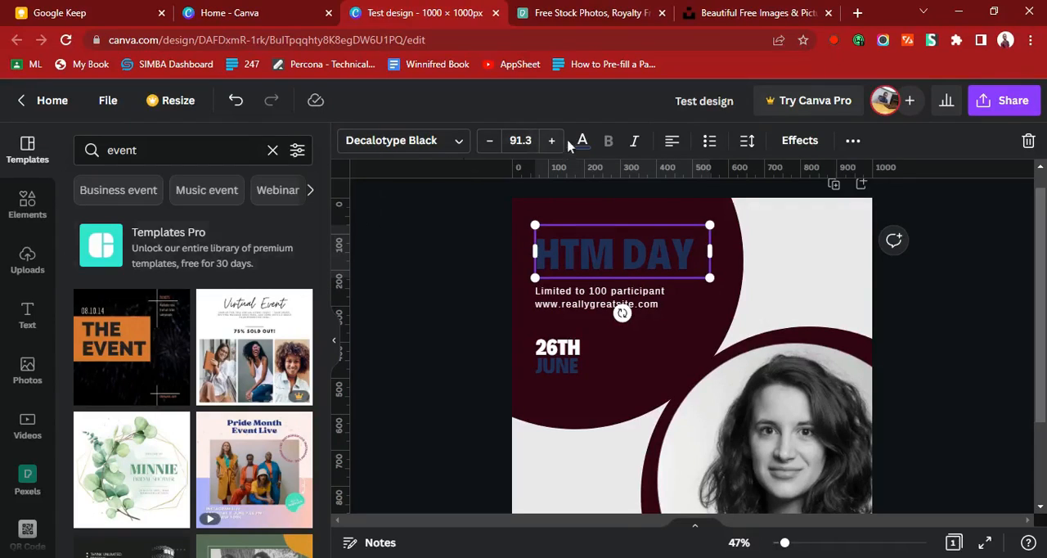
mouse_move(582, 141)
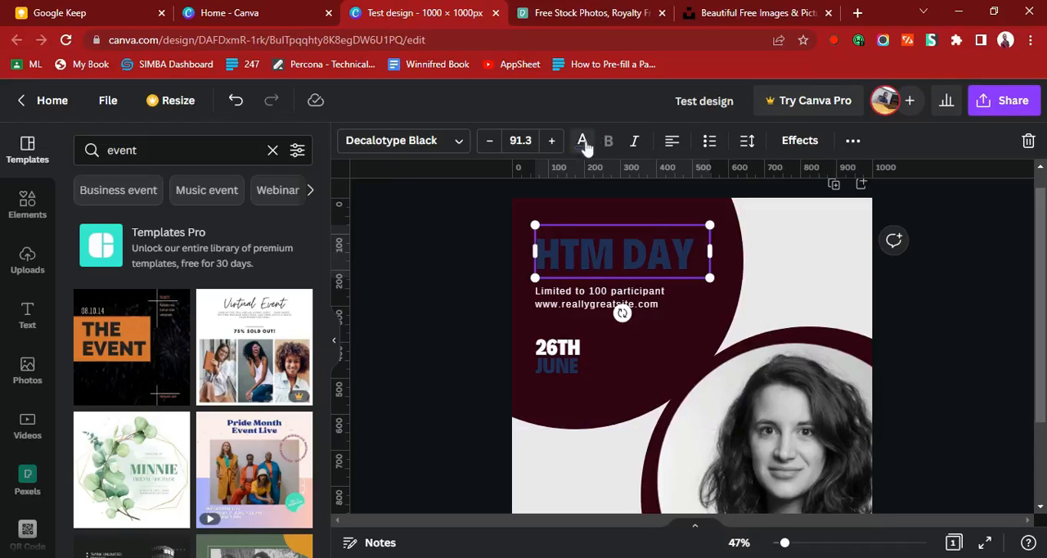
left_click(583, 141)
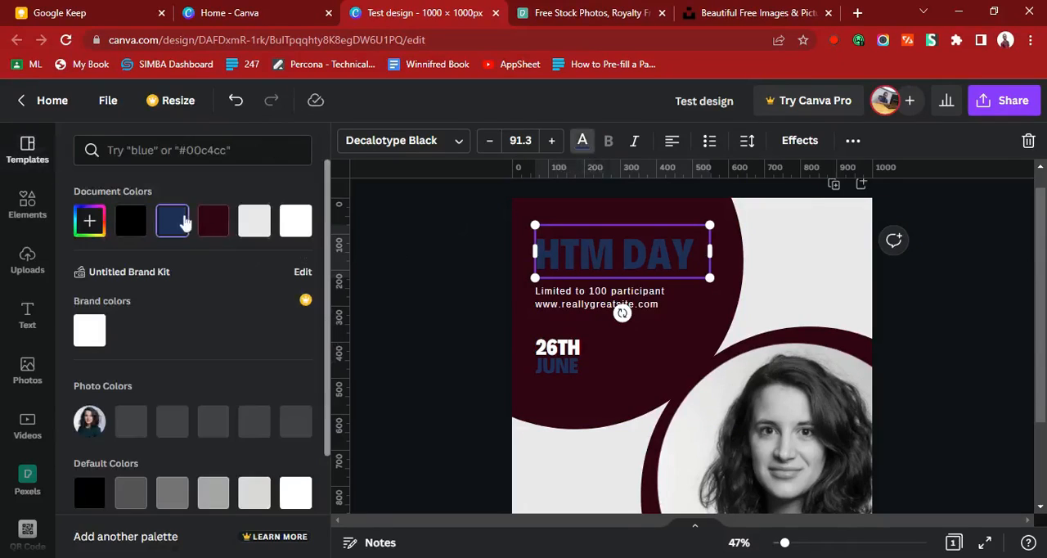
left_click(171, 220)
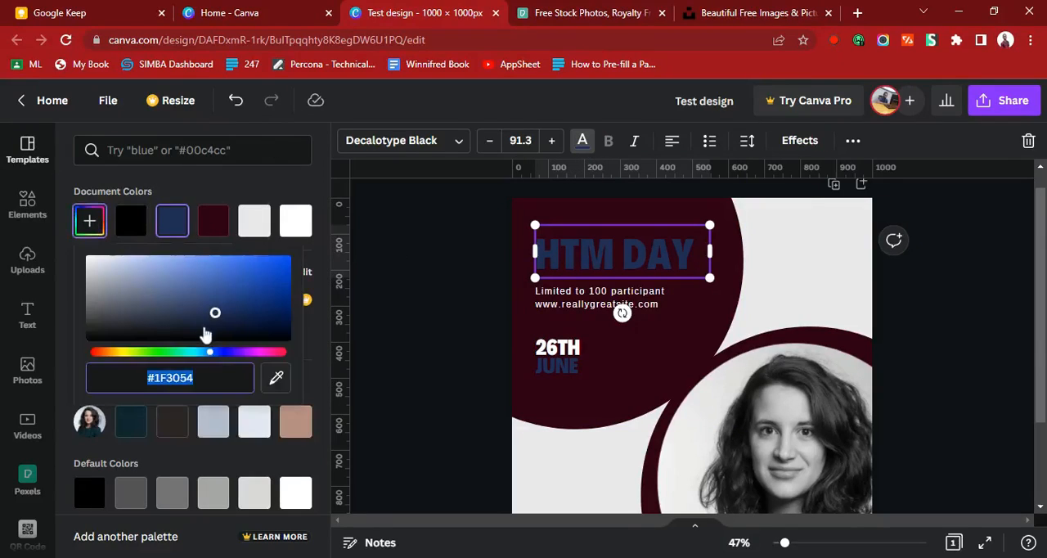
mouse_move(118, 367)
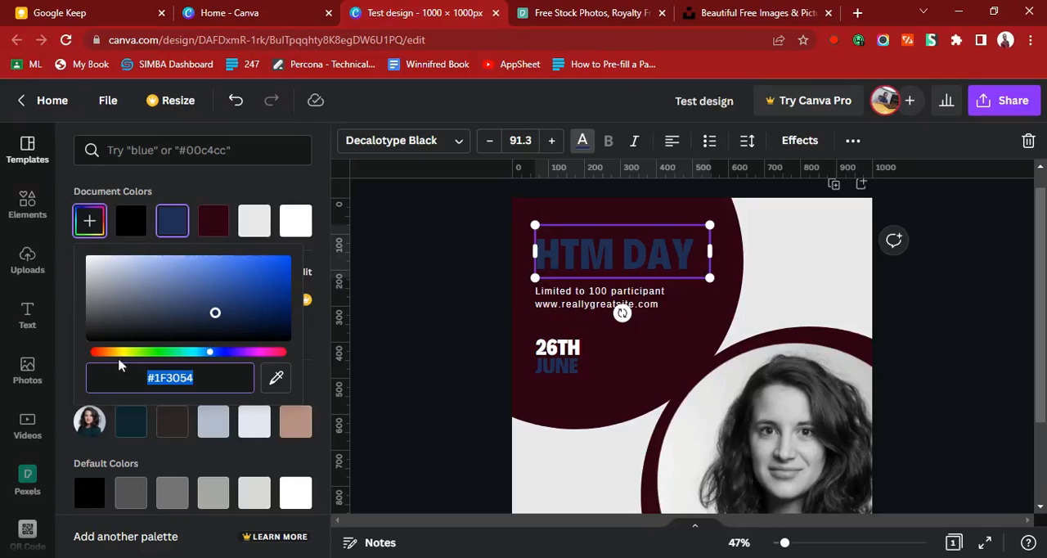
left_click_drag(210, 352, 121, 352)
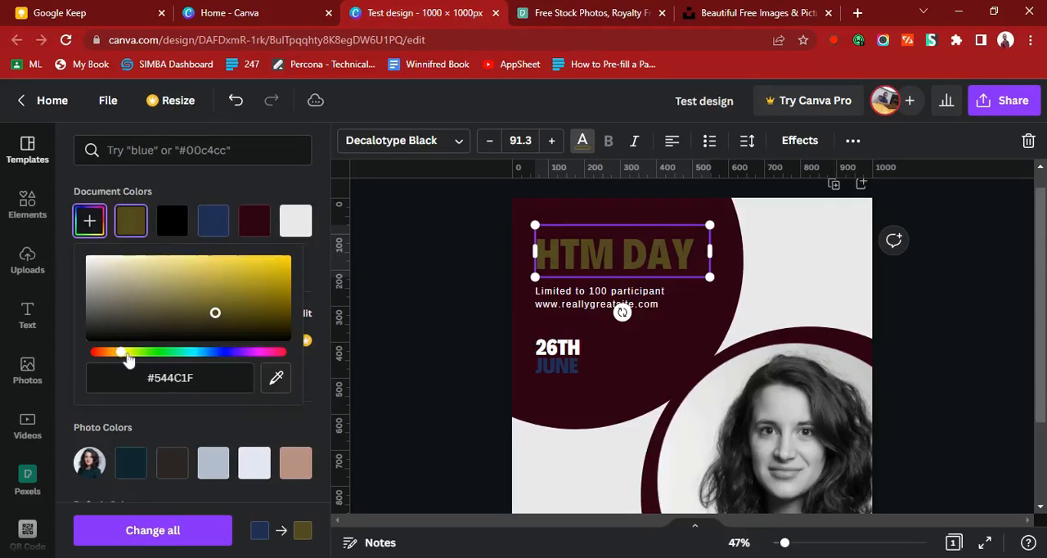
left_click_drag(216, 313, 234, 260)
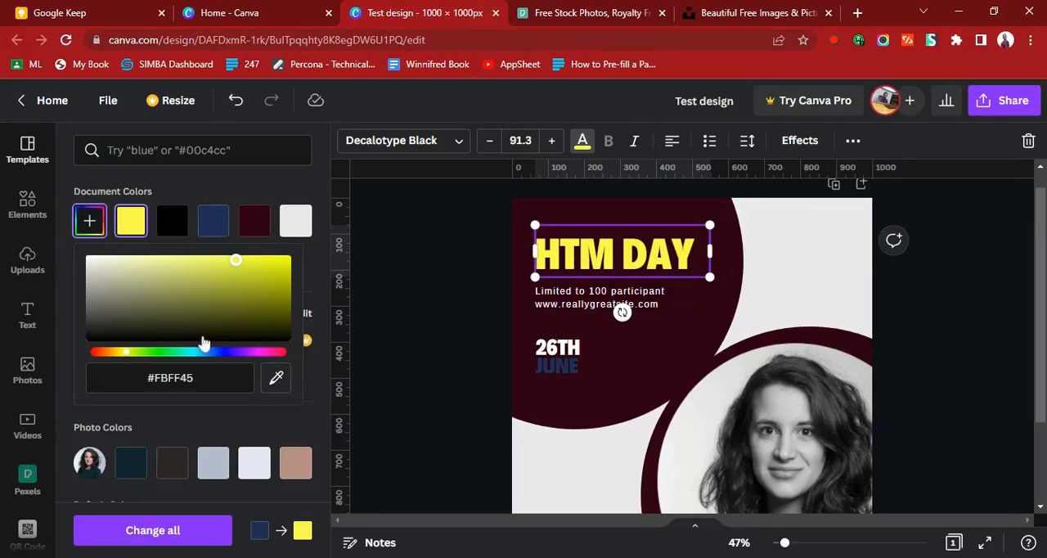
left_click_drag(205, 350, 194, 350)
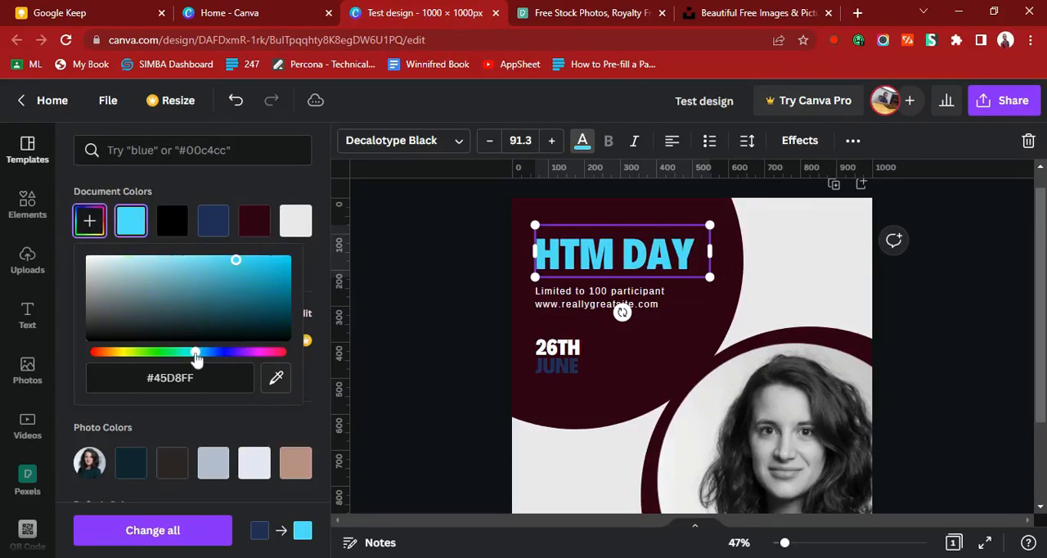
left_click_drag(197, 352, 203, 352)
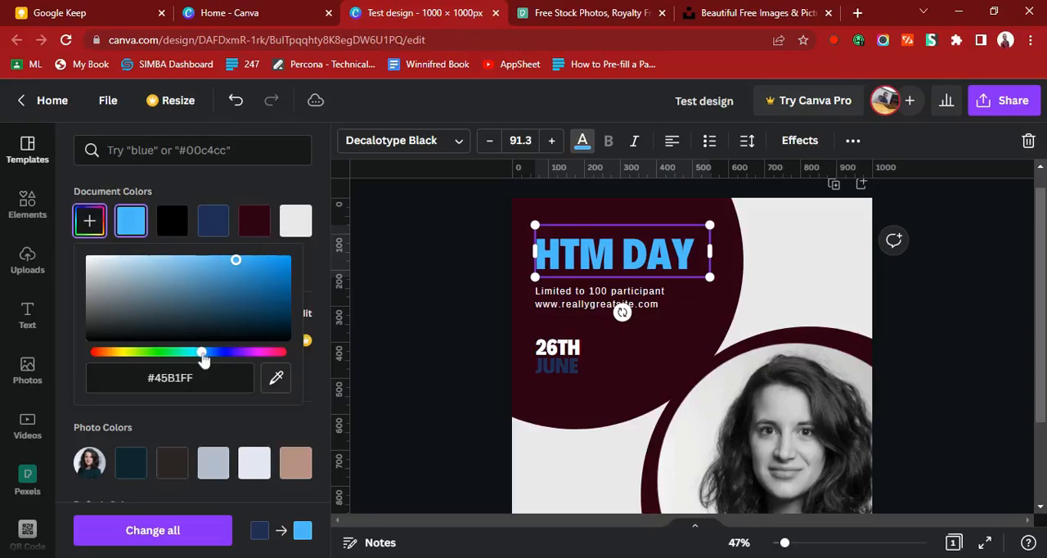
left_click_drag(236, 260, 286, 260)
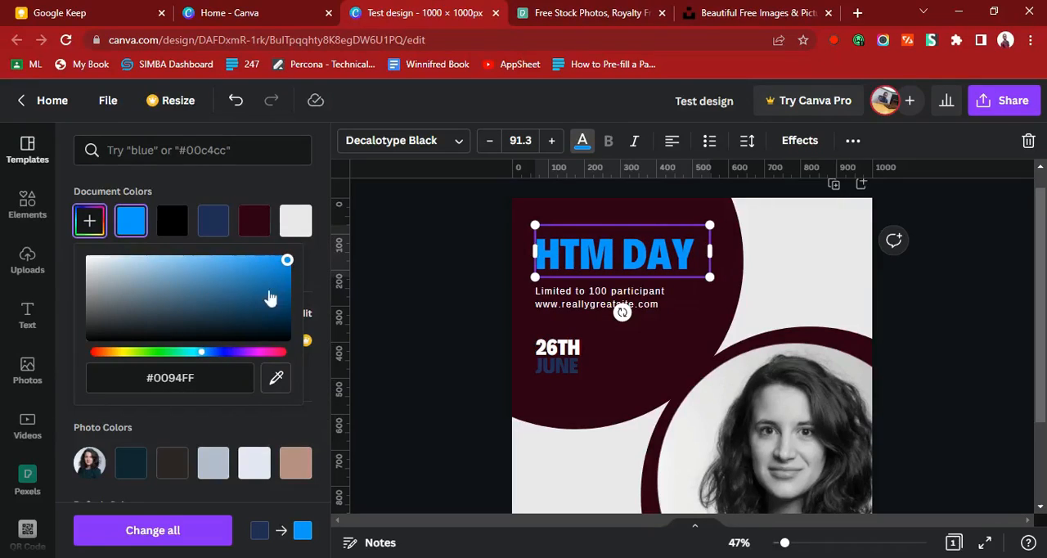
Select the 26TH JUNE date text and search templates for 'event'.
left_click(557, 356)
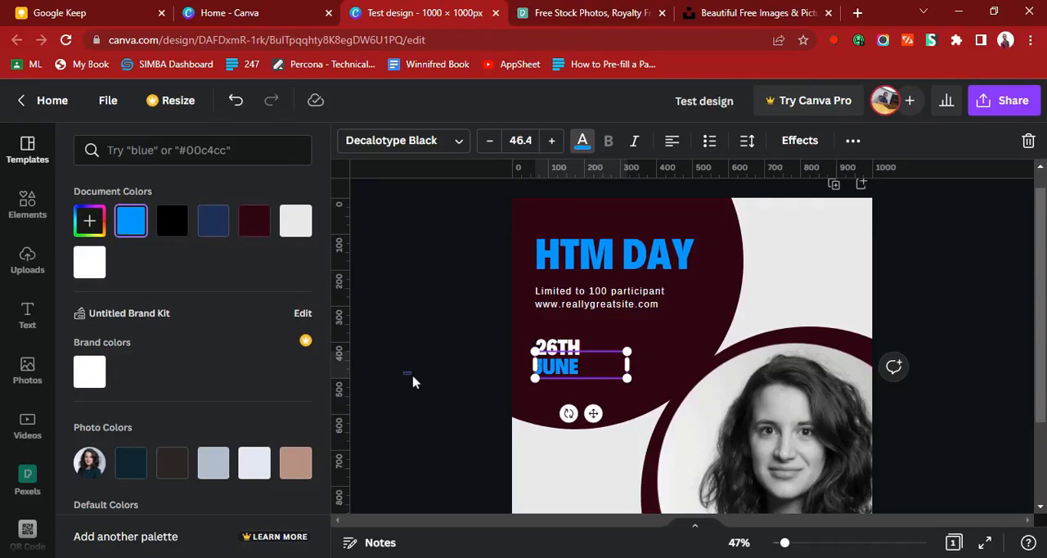
type("event")
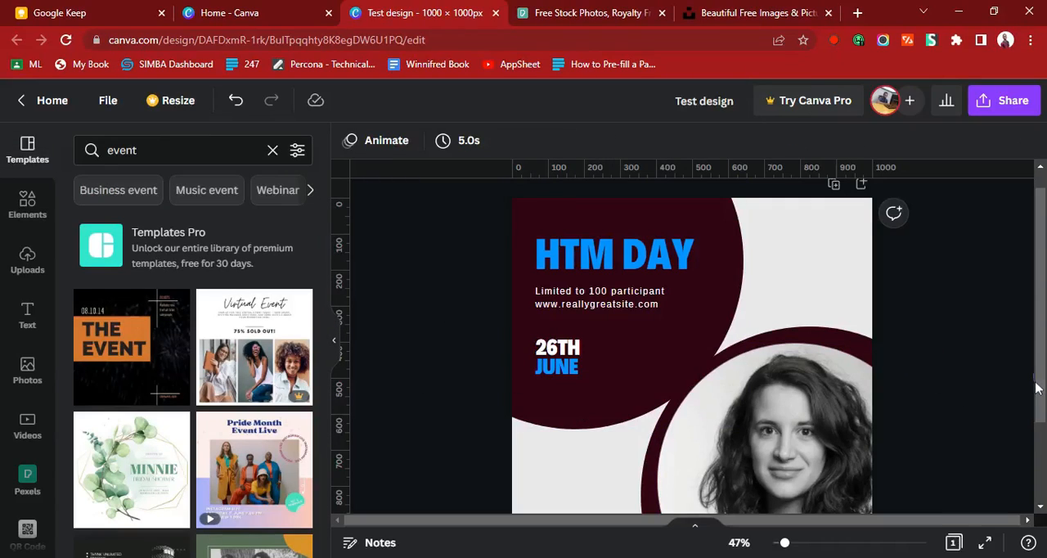
Delete the woman's photo from inside the circle frame, leaving it empty.
left_click(761, 401)
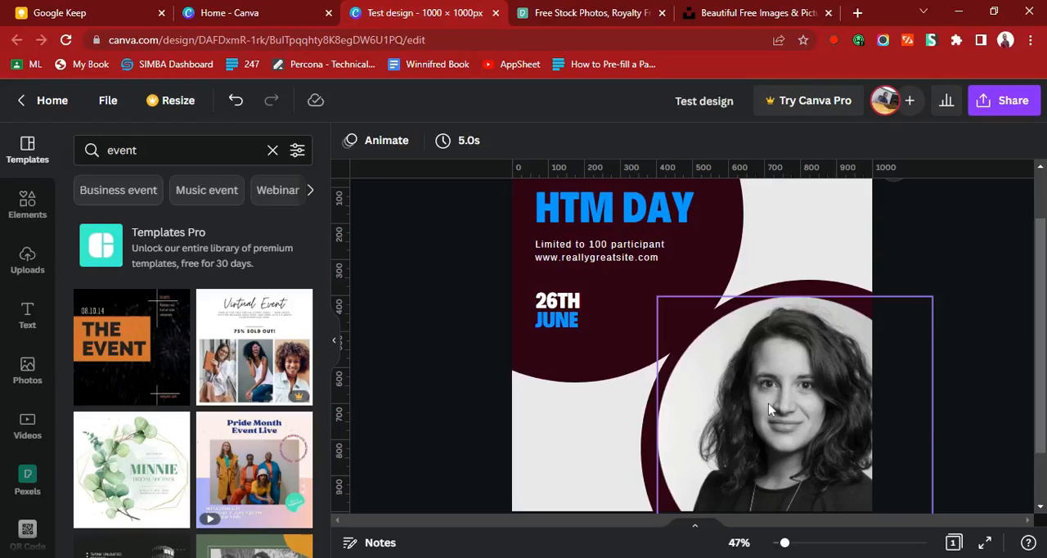
double_click(769, 409)
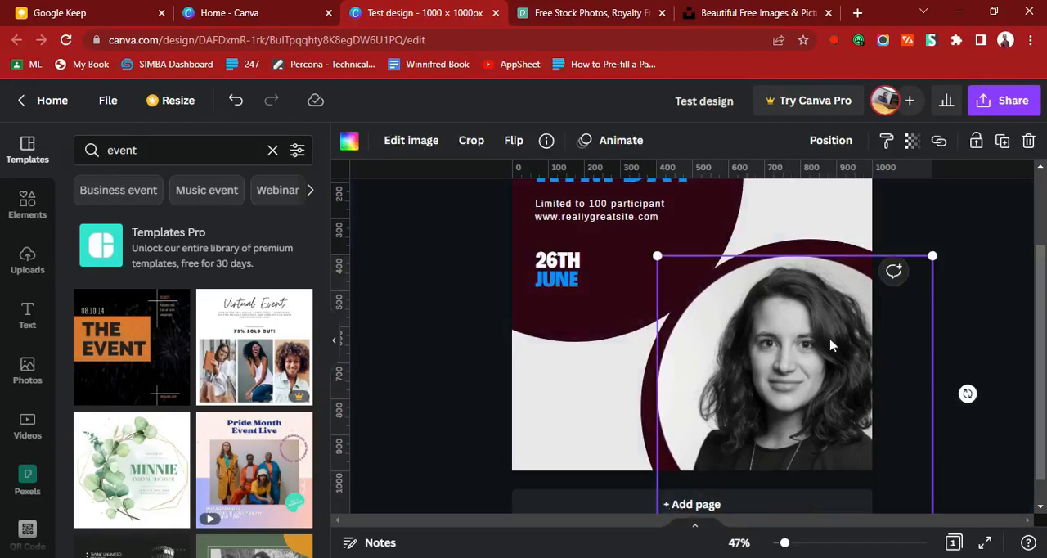
right_click(831, 344)
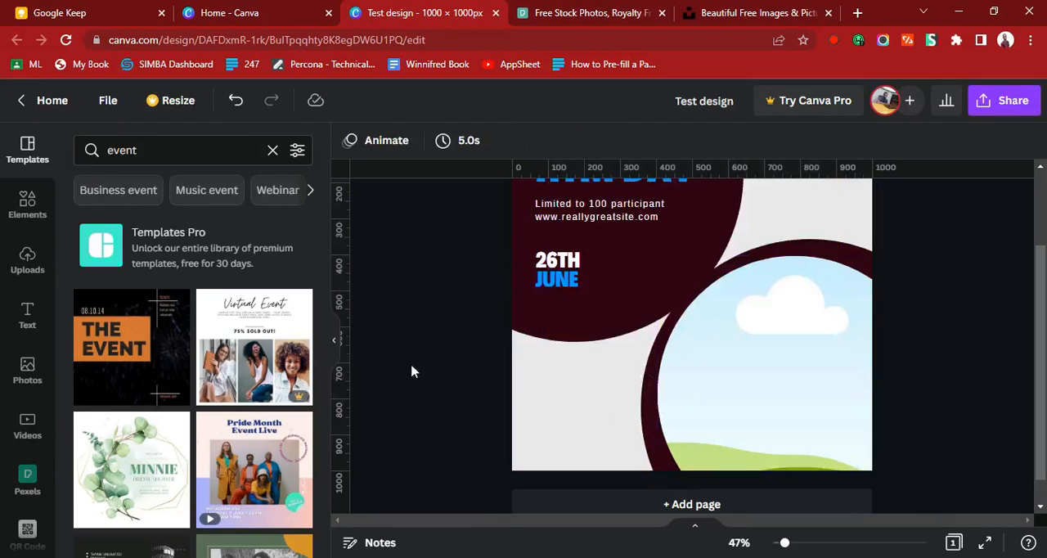
Browse the Uploads panel down to the young man's photo.
left_click(26, 260)
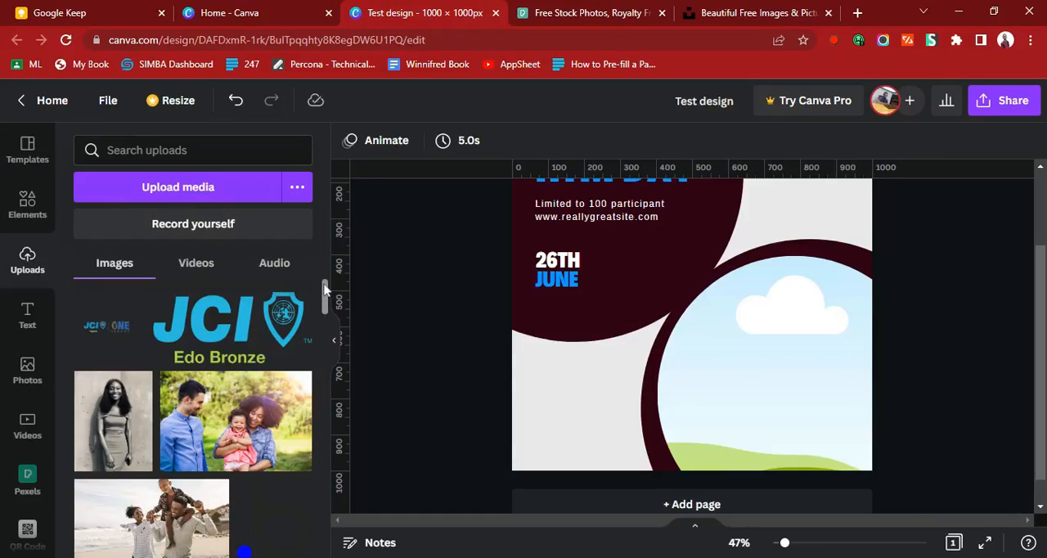
scroll("down", 3)
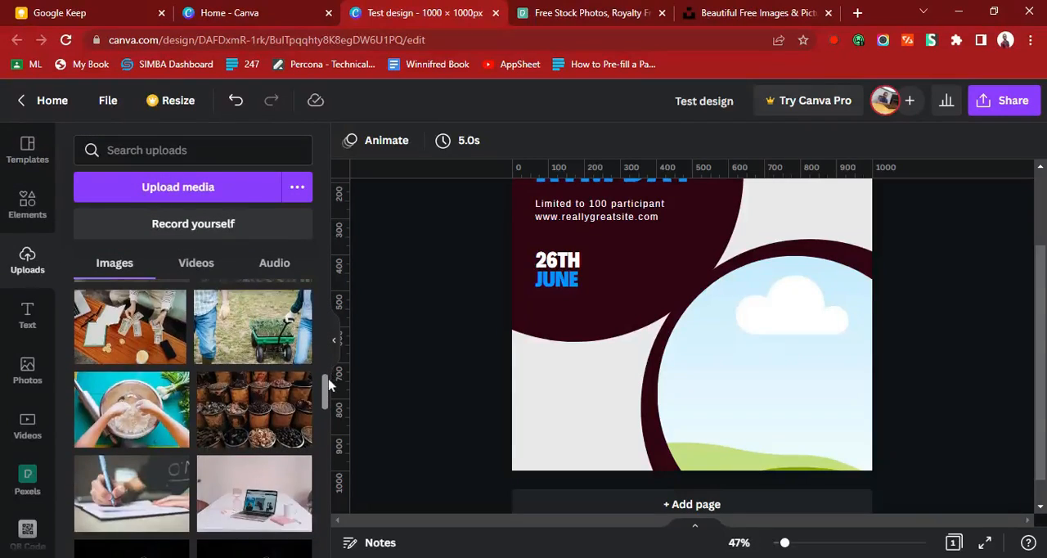
scroll("down", 3)
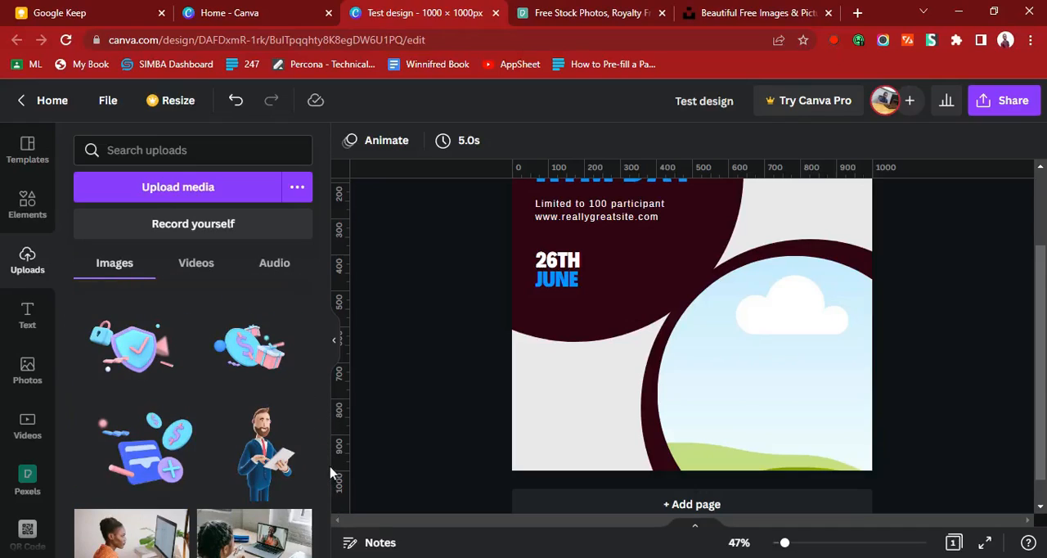
scroll("down", 3)
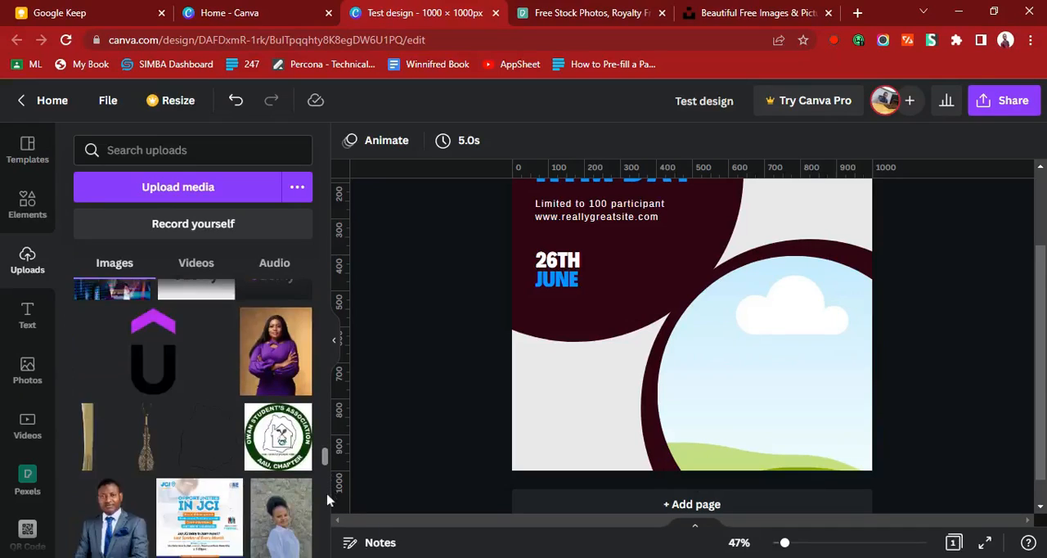
scroll("down", 3)
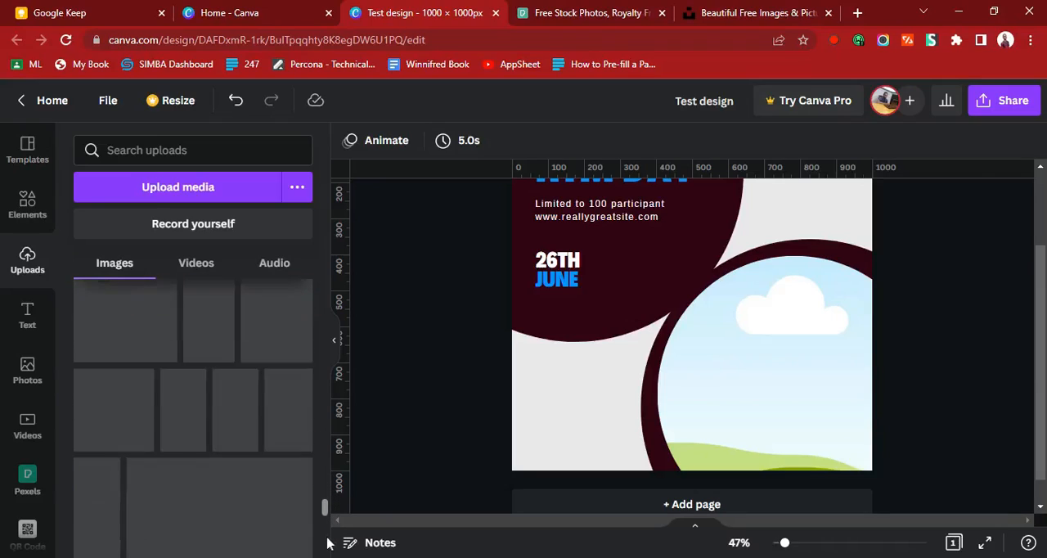
scroll("down", 3)
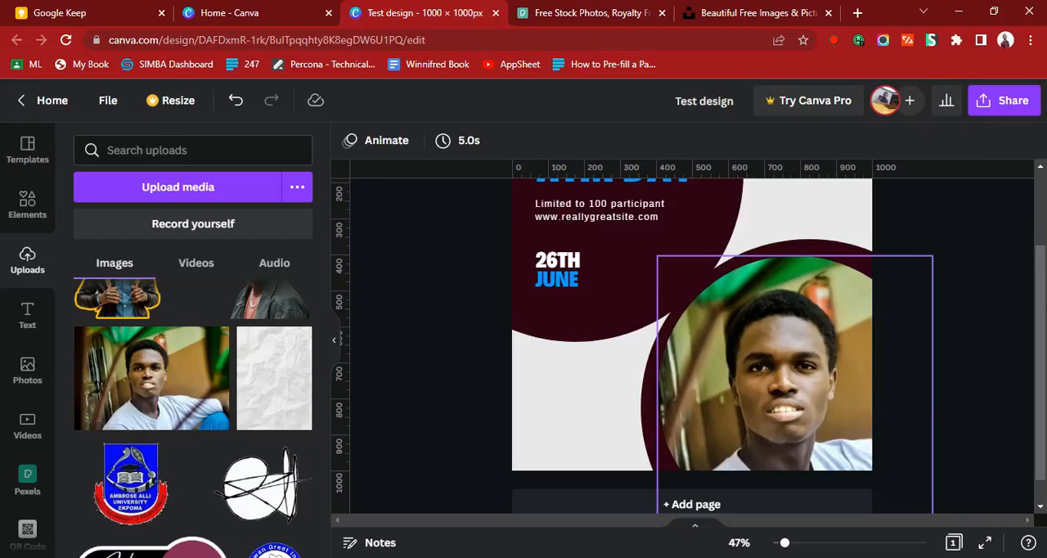
Place the uploaded young man's photo into the circle frame and show the Elements library.
double_click(766, 364)
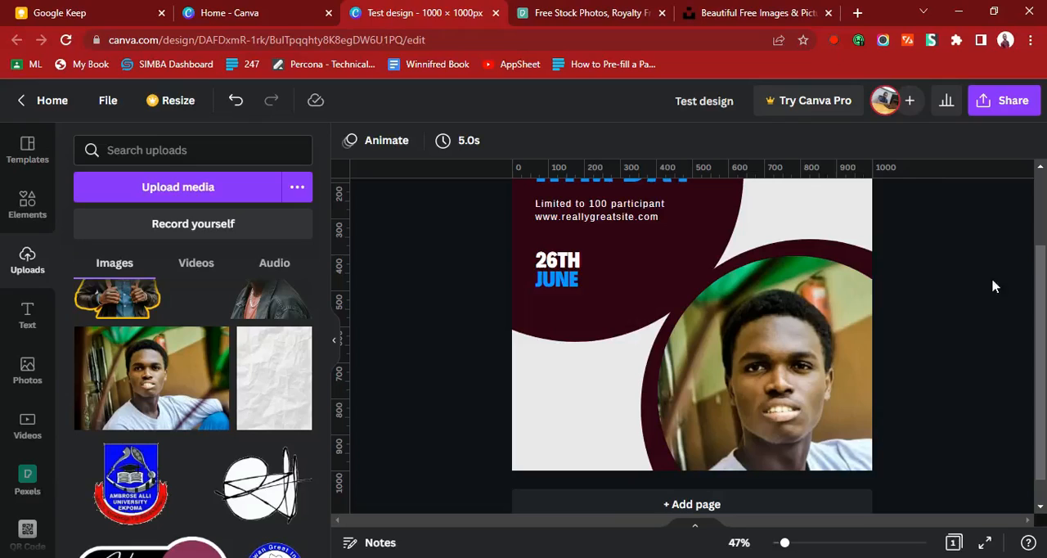
scroll("up", 3)
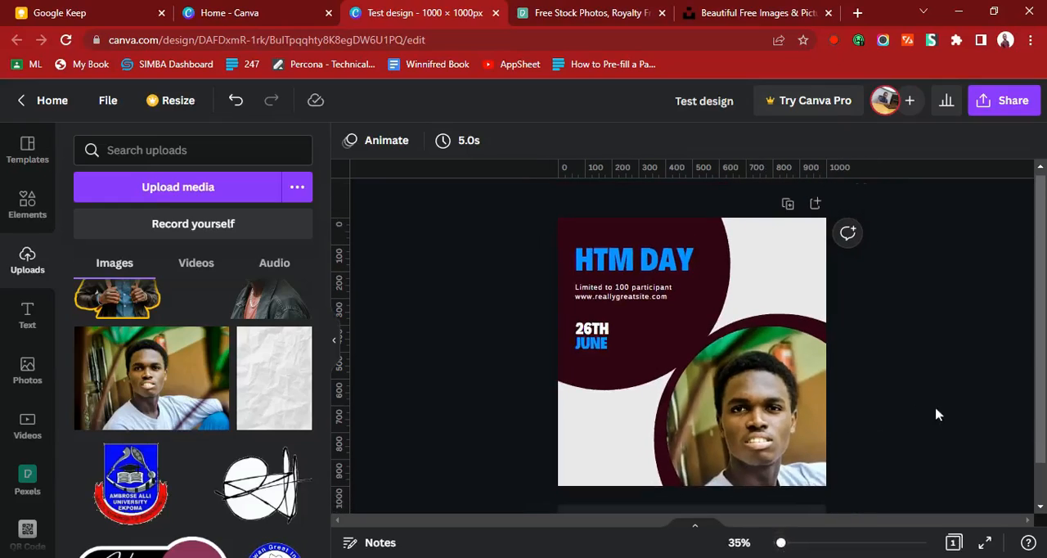
scroll("down", 3)
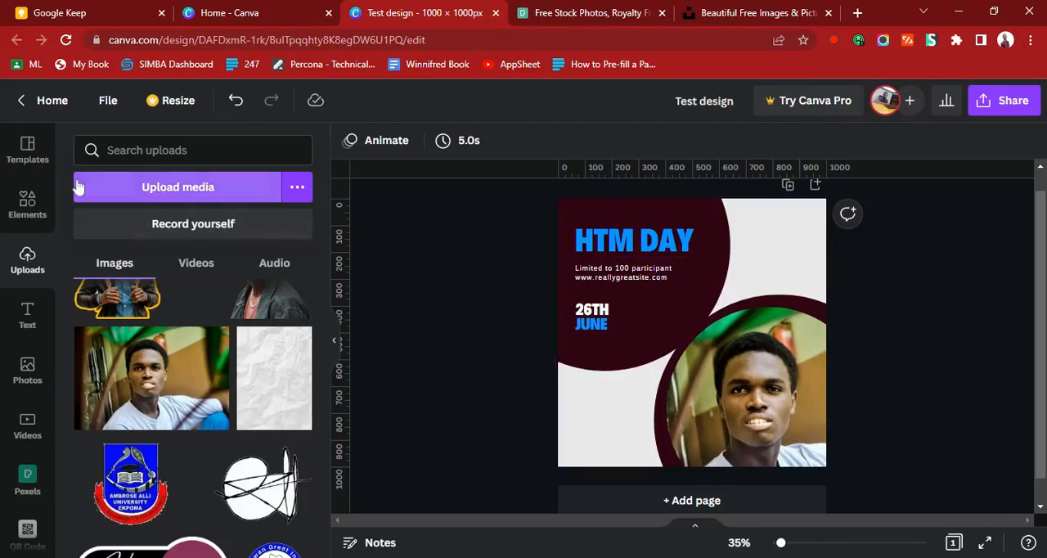
left_click(26, 204)
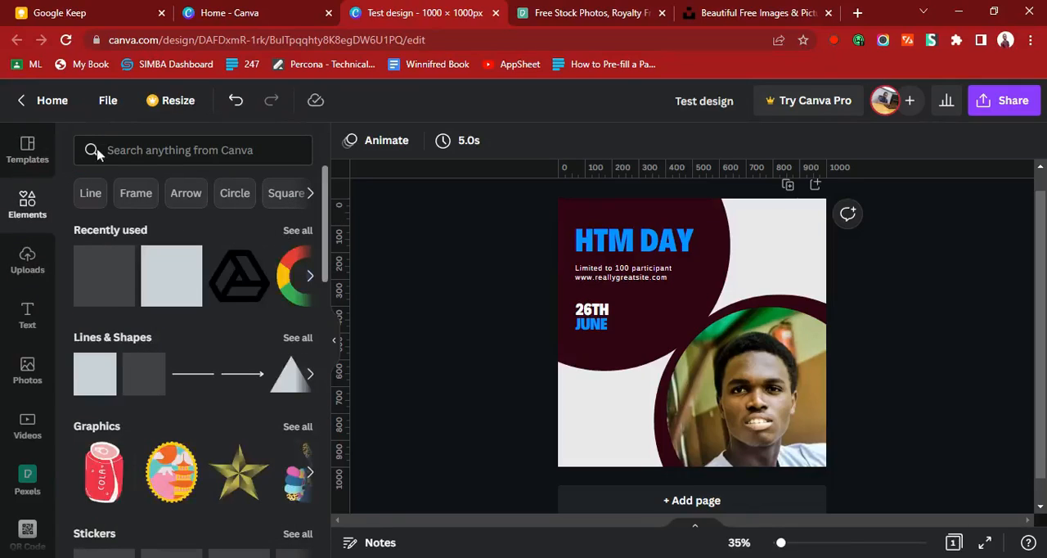
Add THE EVENT template as a new second page after the HTM DAY post.
type("event")
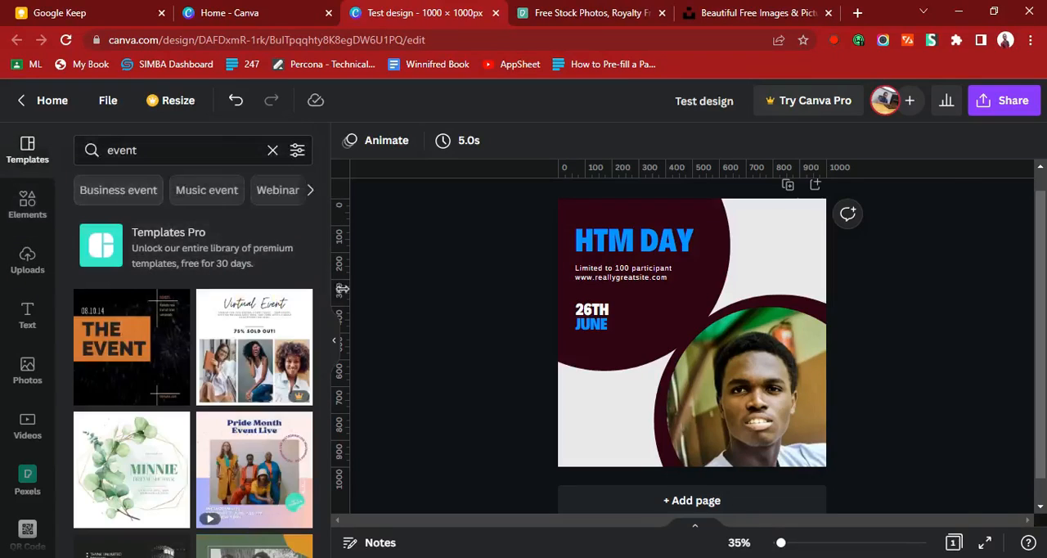
mouse_move(114, 356)
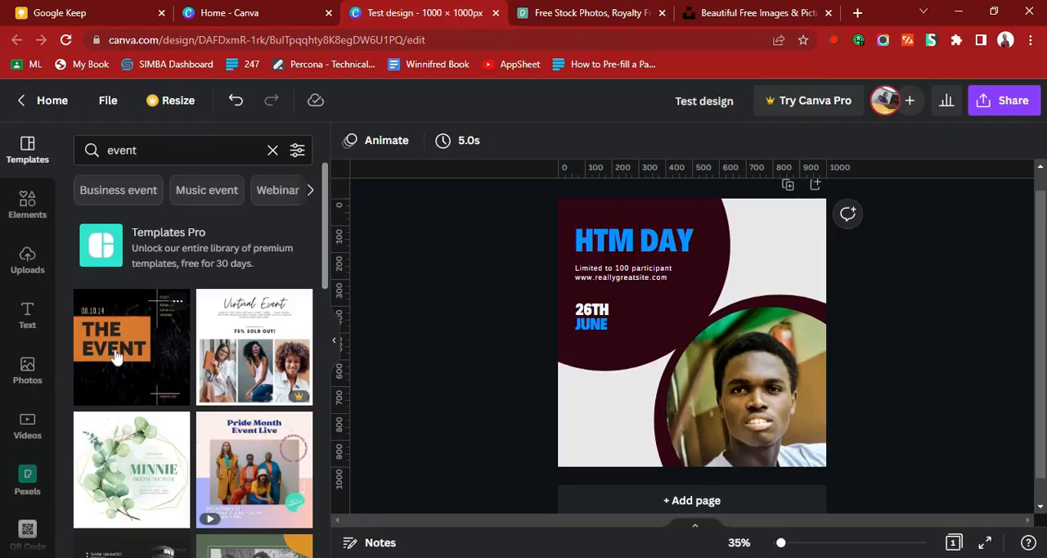
left_click(111, 347)
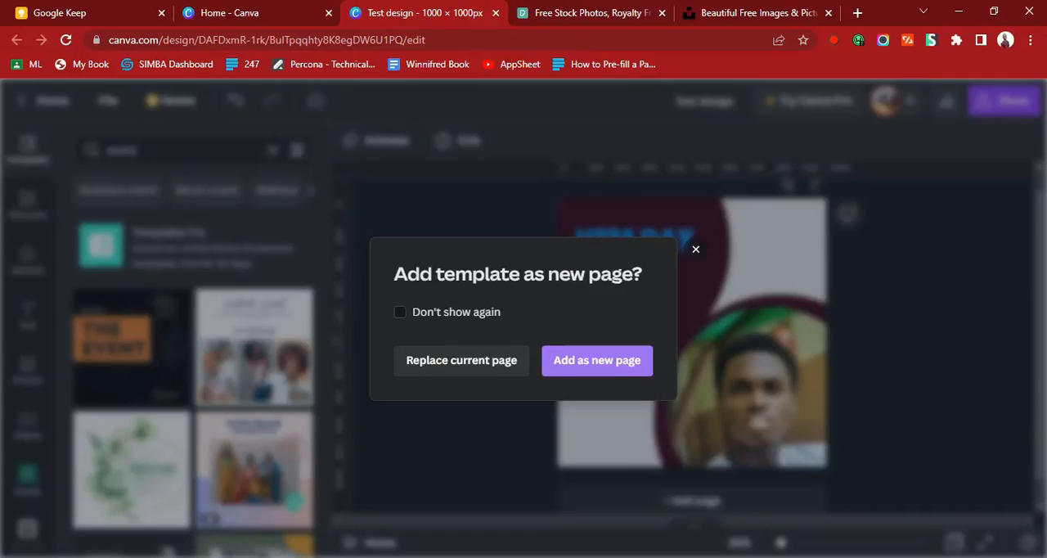
mouse_move(461, 360)
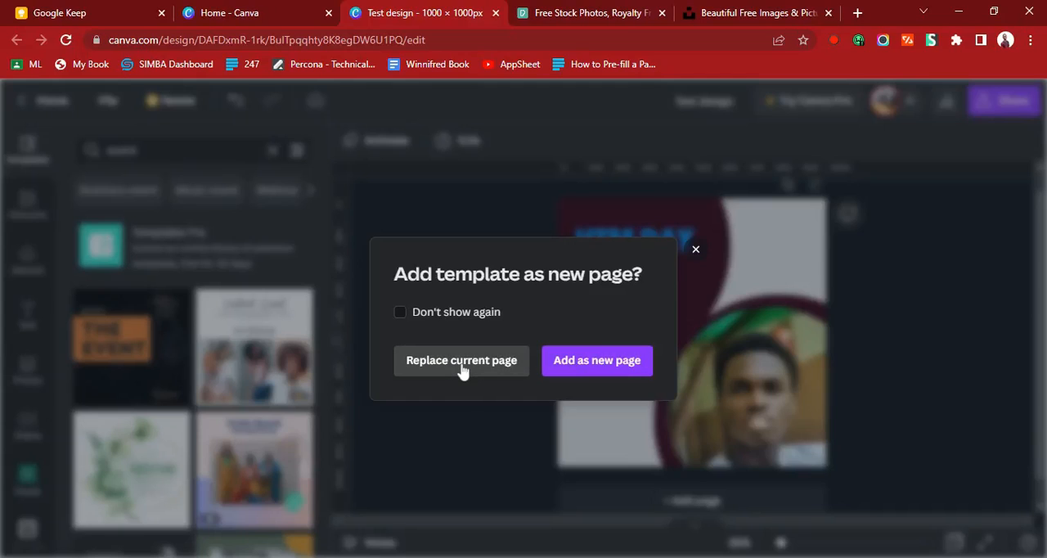
mouse_move(597, 360)
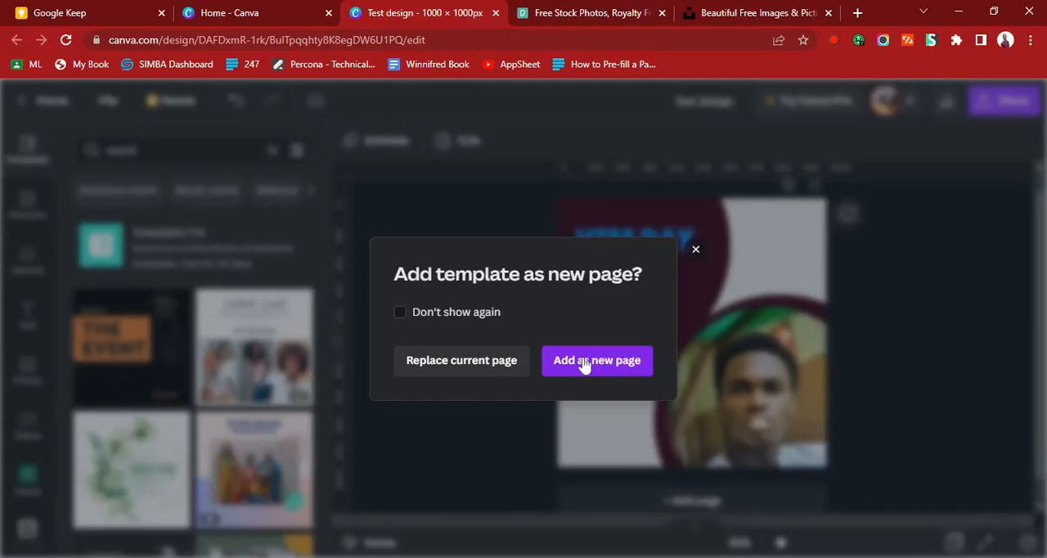
left_click(597, 360)
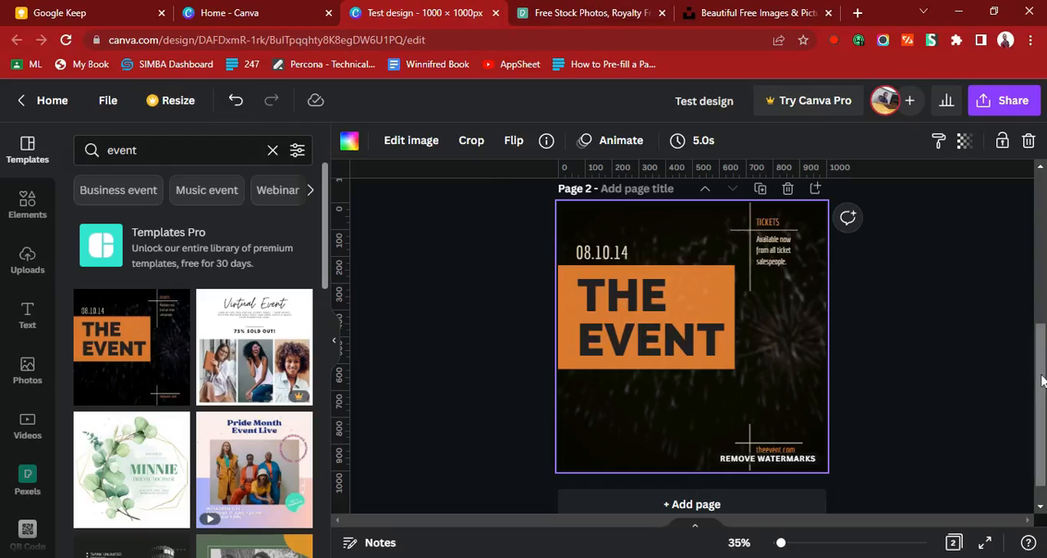
mouse_move(930, 455)
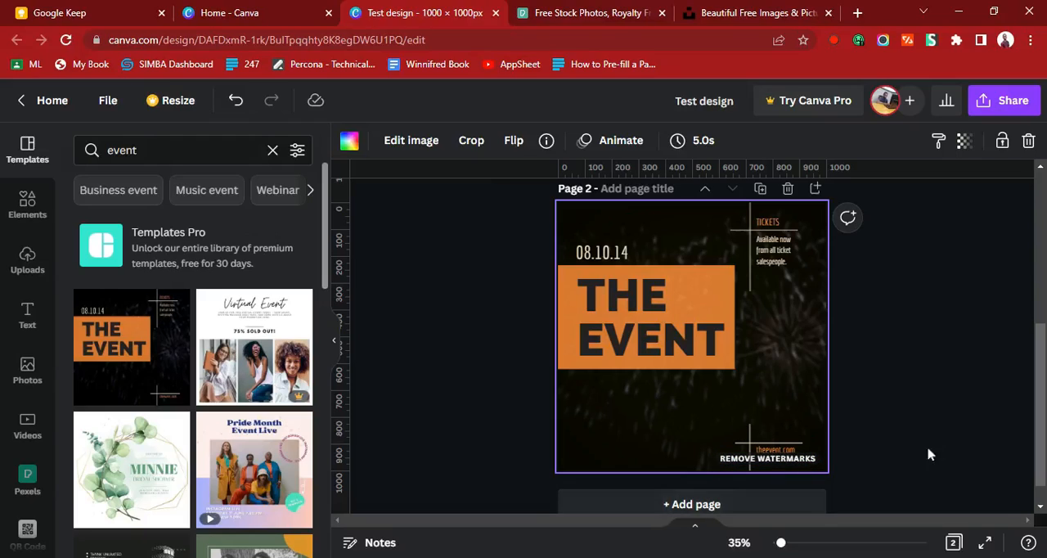
Review both pages and select the website text on page 2.
scroll("up", 3)
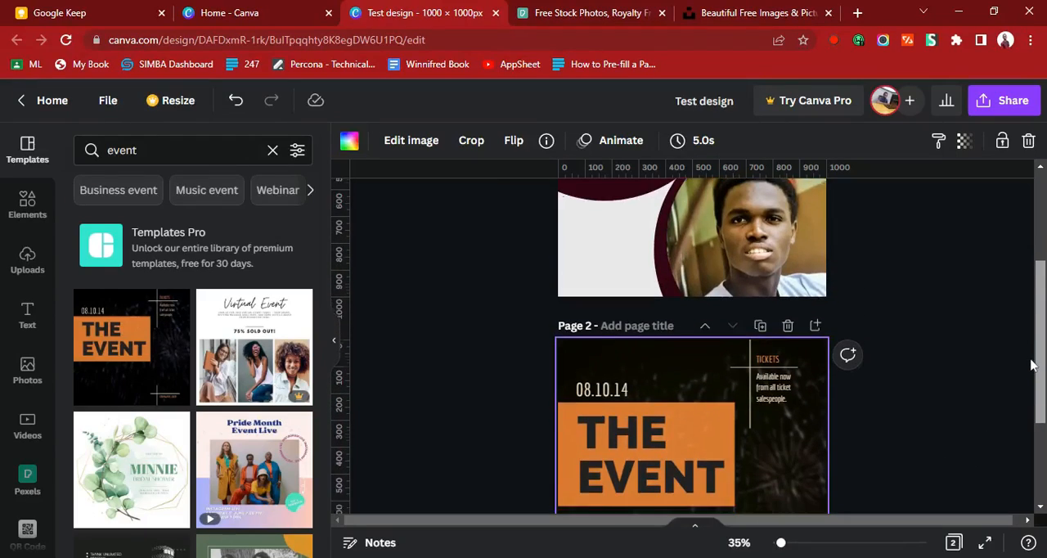
scroll("down", 3)
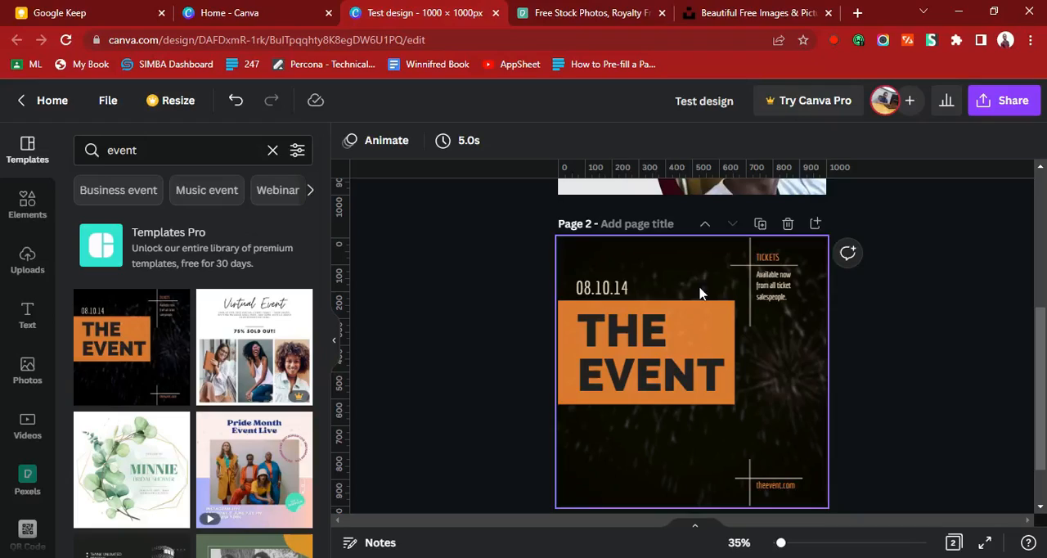
left_click(776, 484)
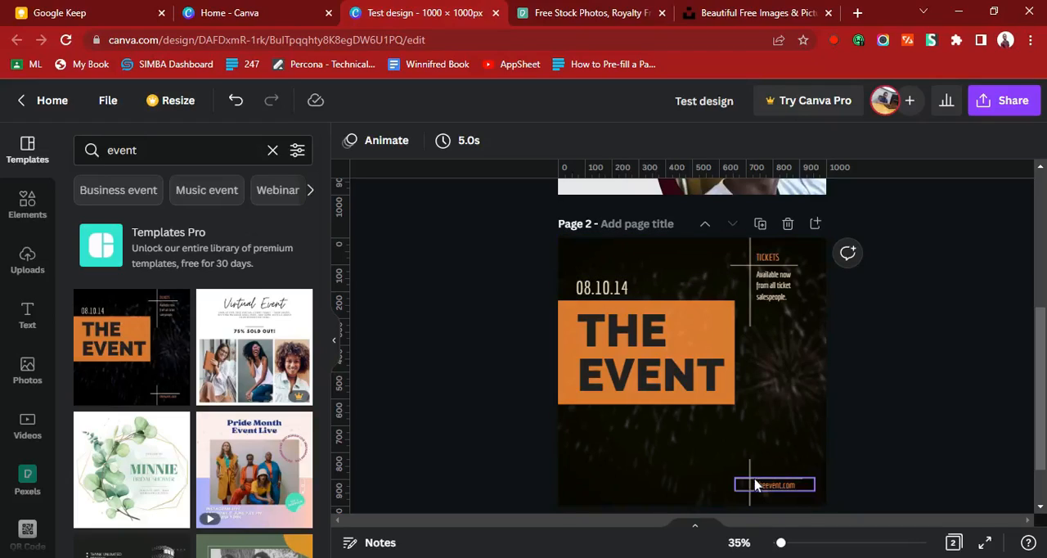
scroll("up", 3)
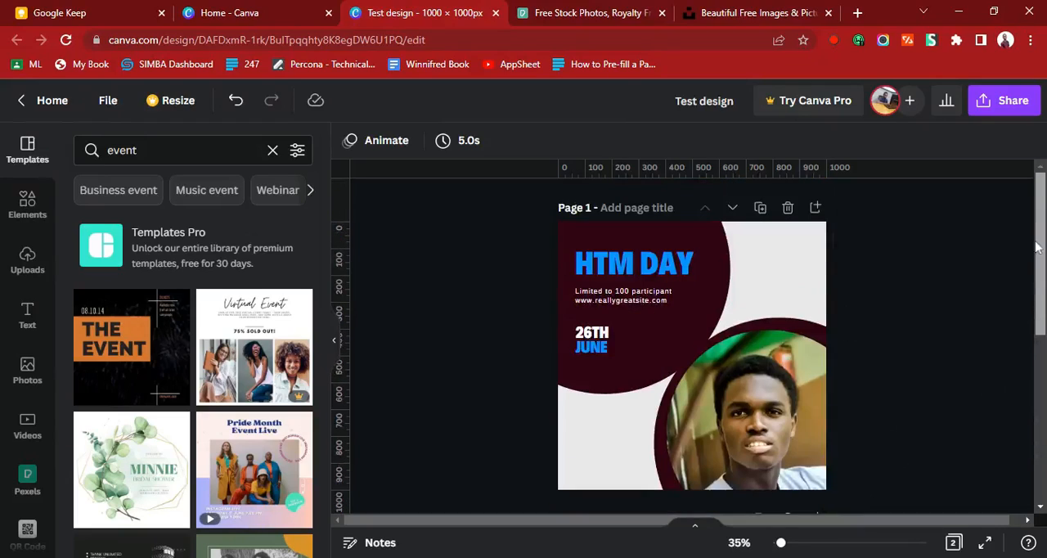